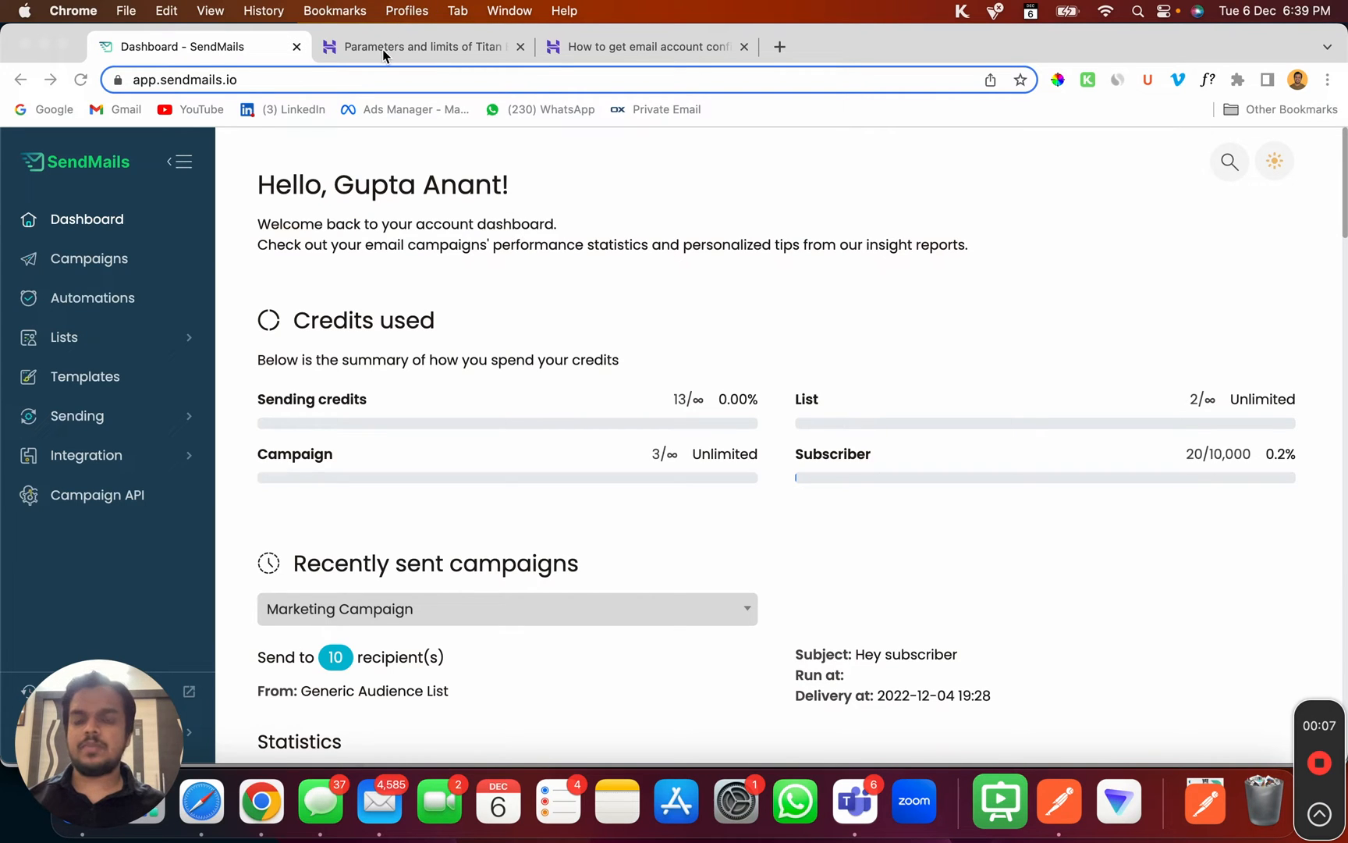
View the Titan Email limits table of outgoing and incoming limits per plan
left_click(419, 47)
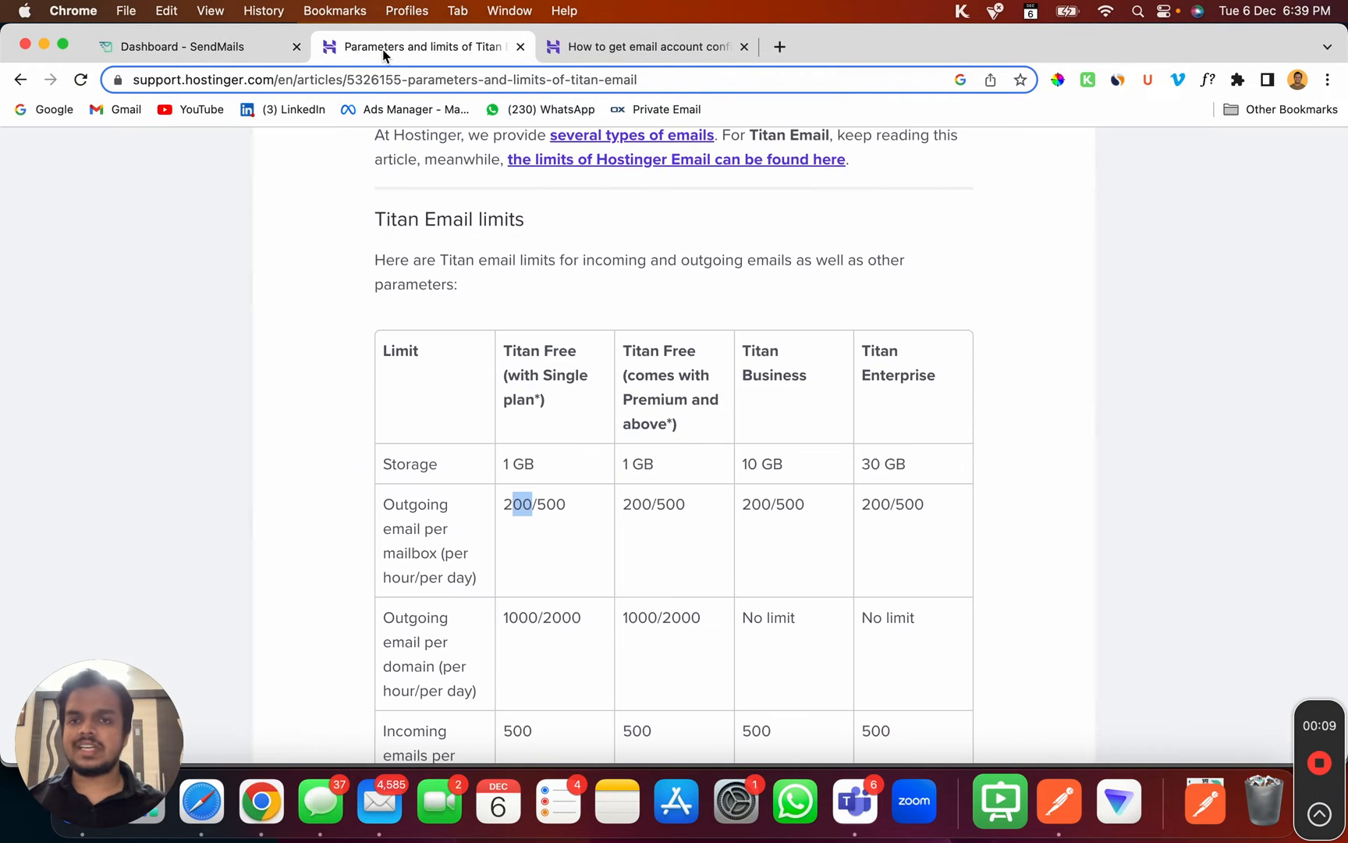
mouse_move(469, 505)
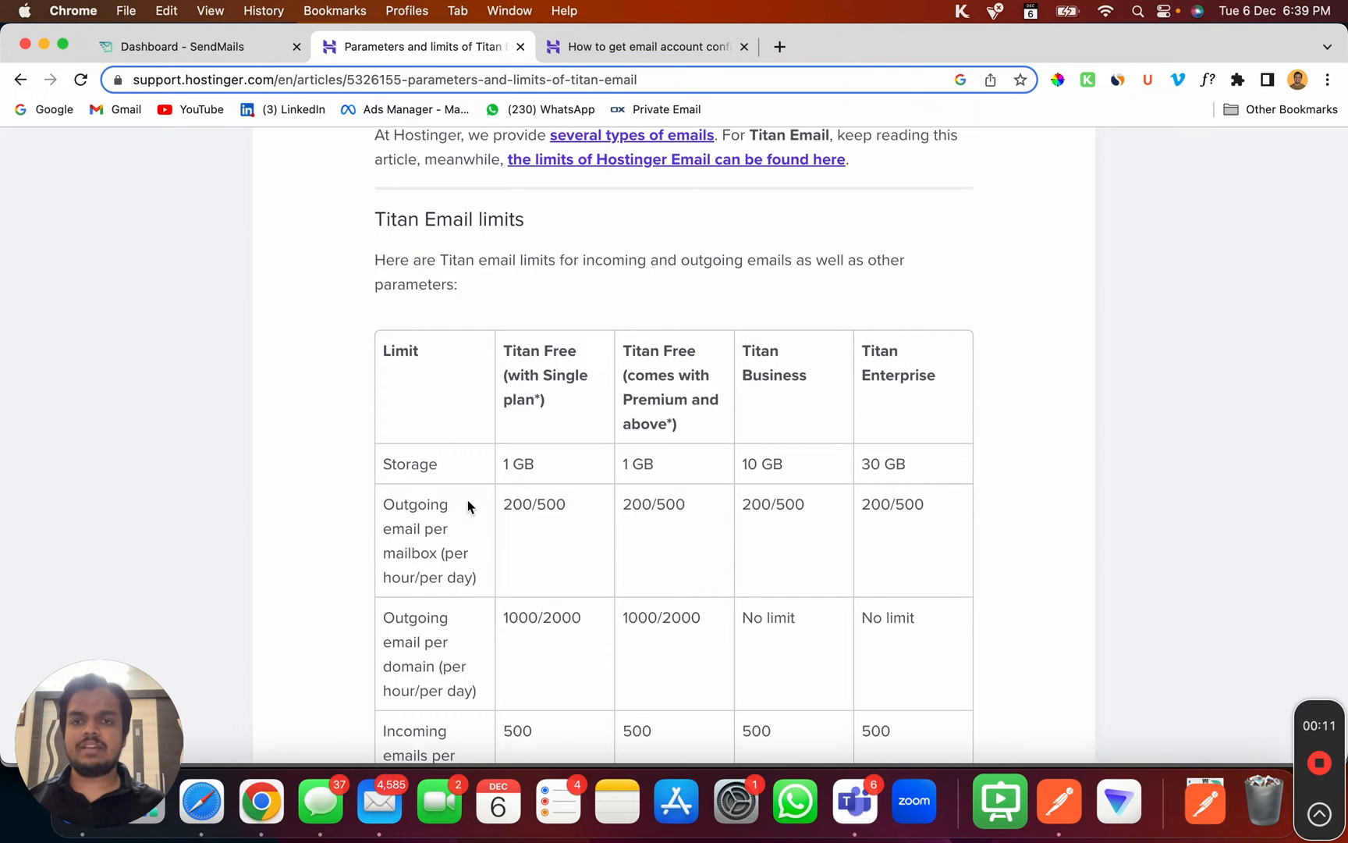
scroll("down", 3)
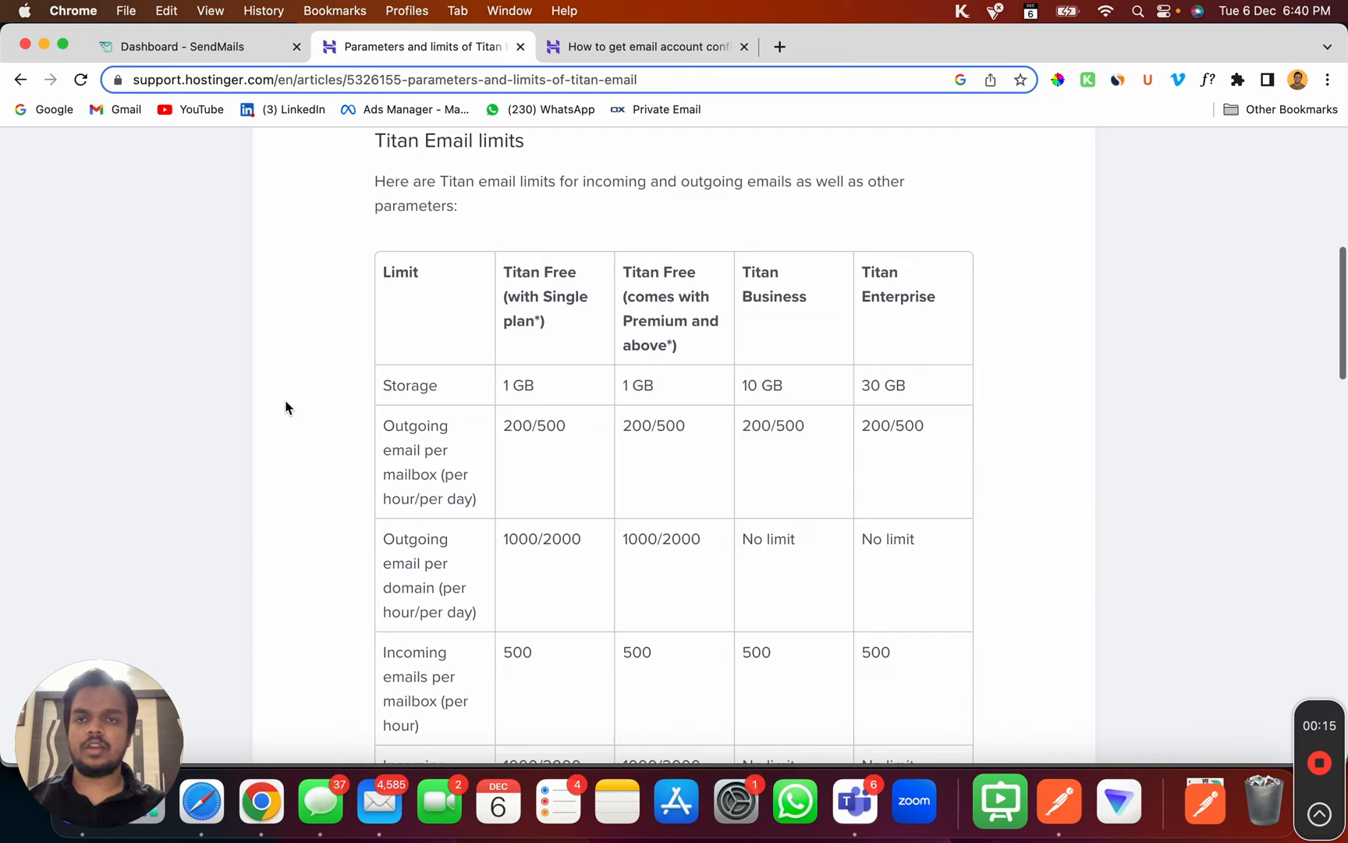
scroll("up", 3)
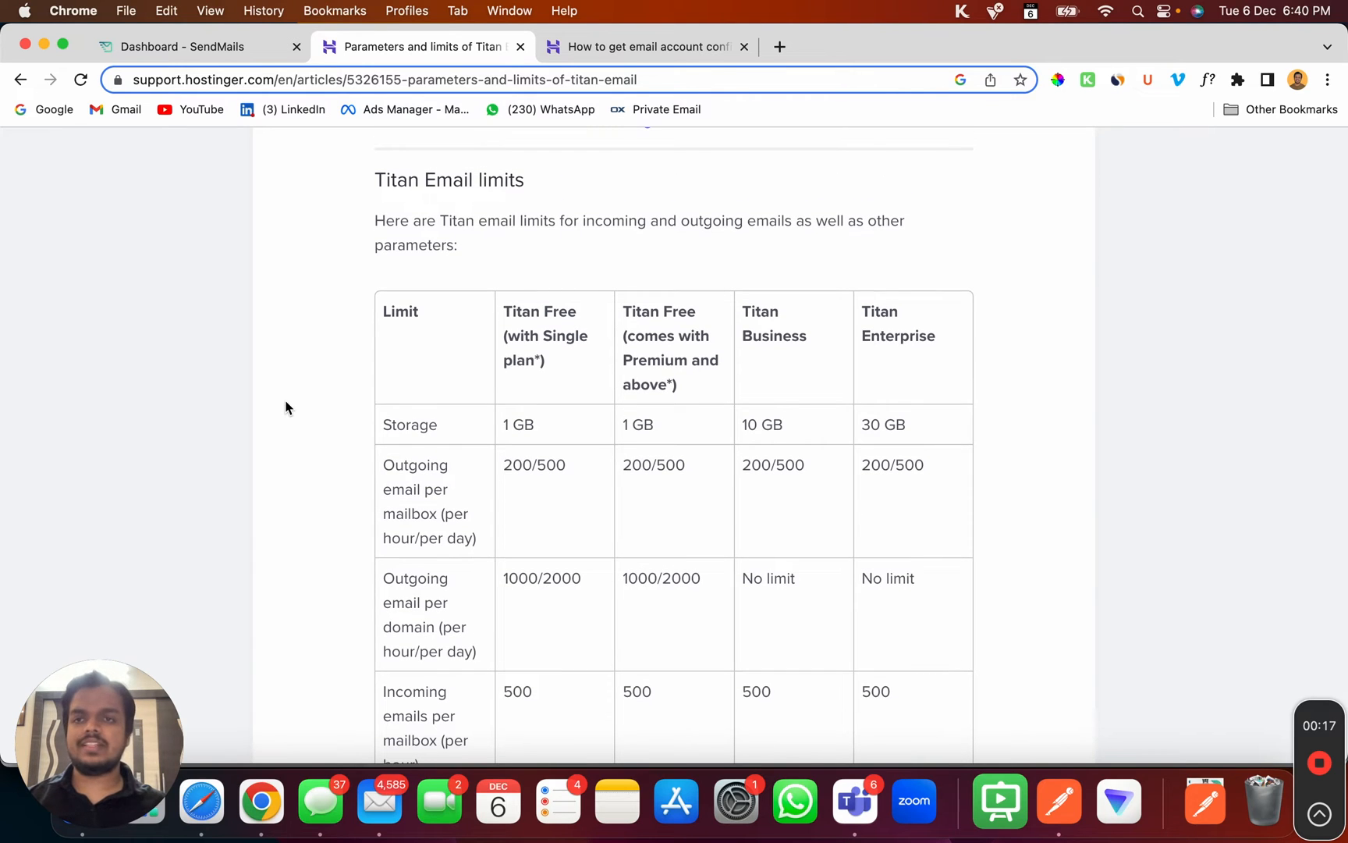
mouse_move(301, 405)
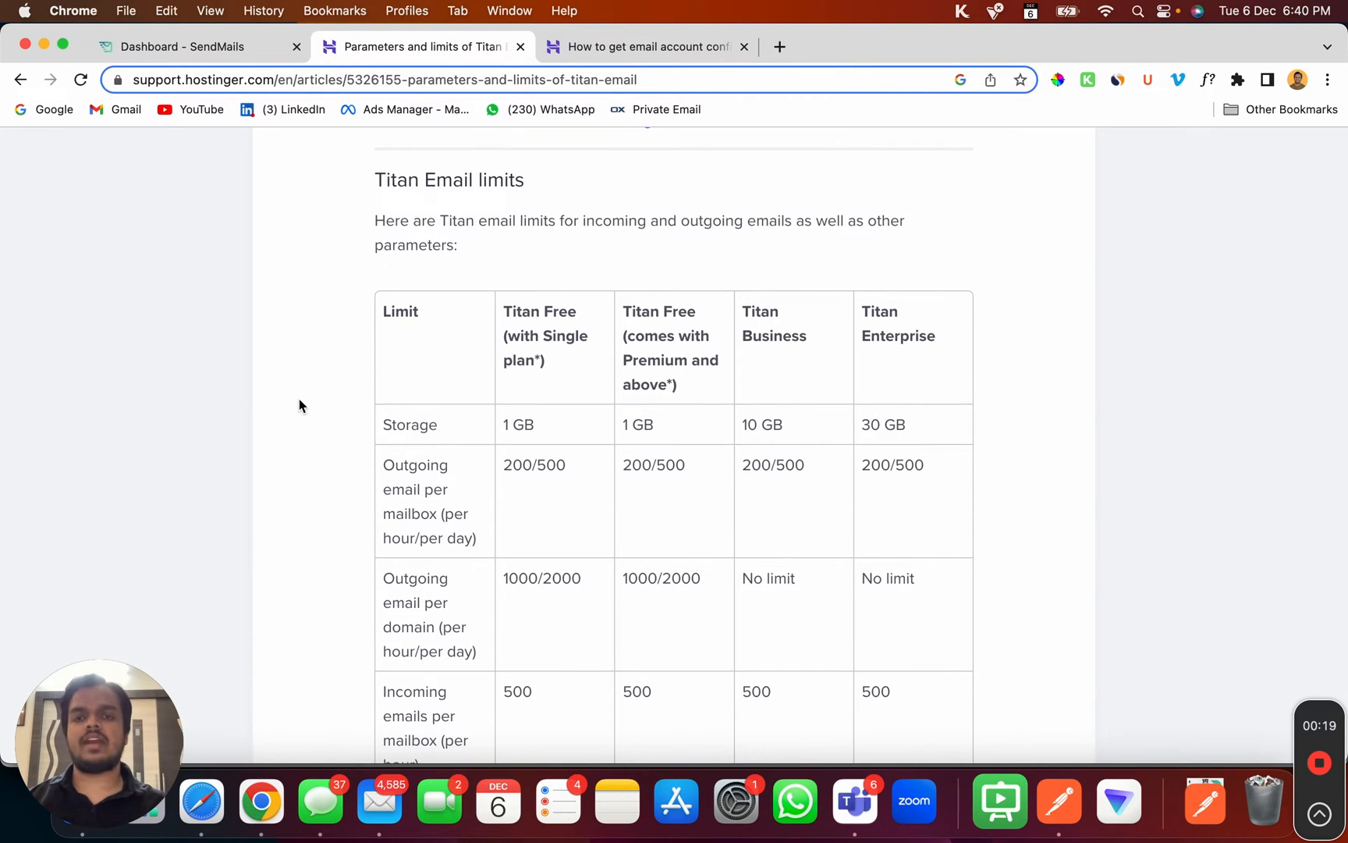
mouse_move(533, 322)
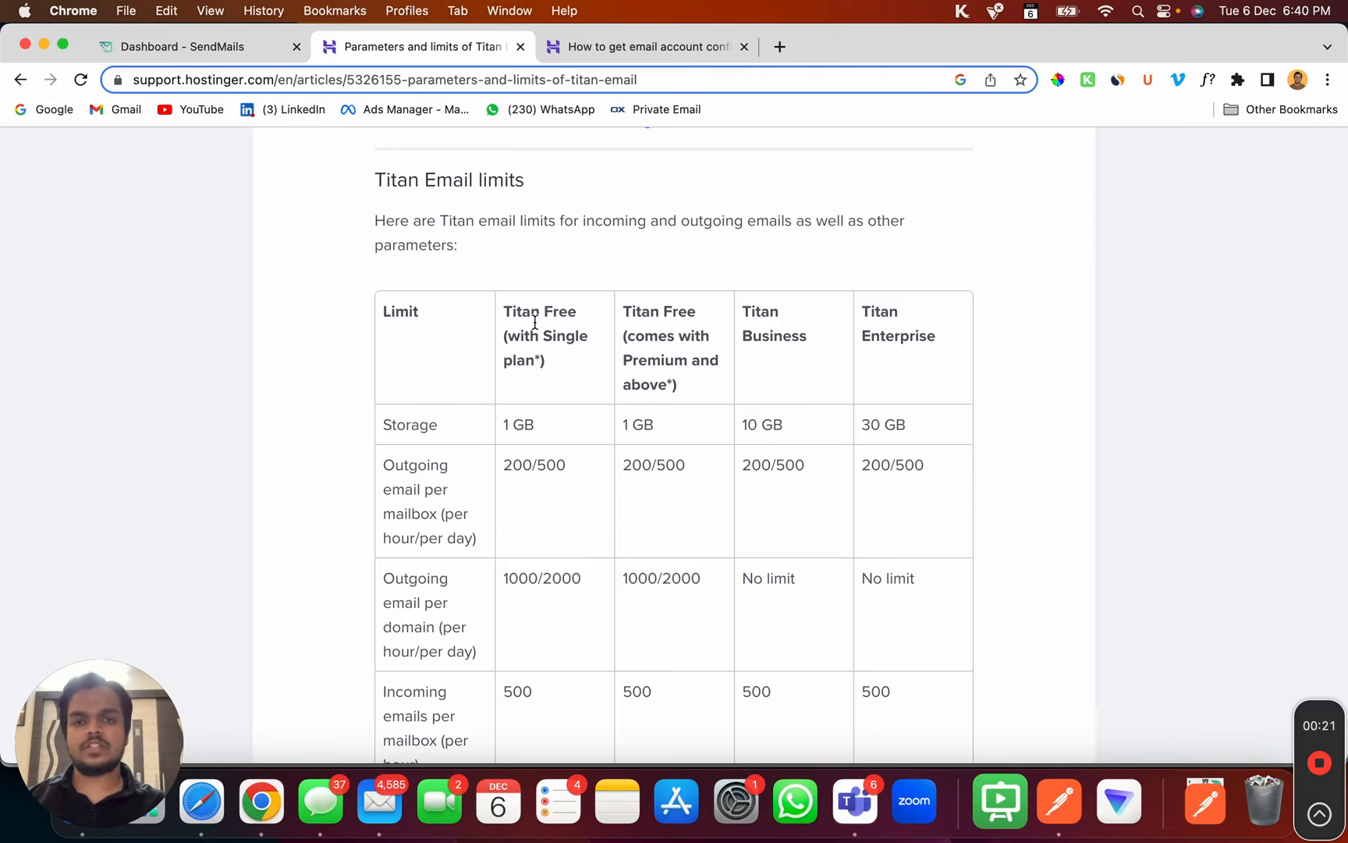
mouse_move(719, 439)
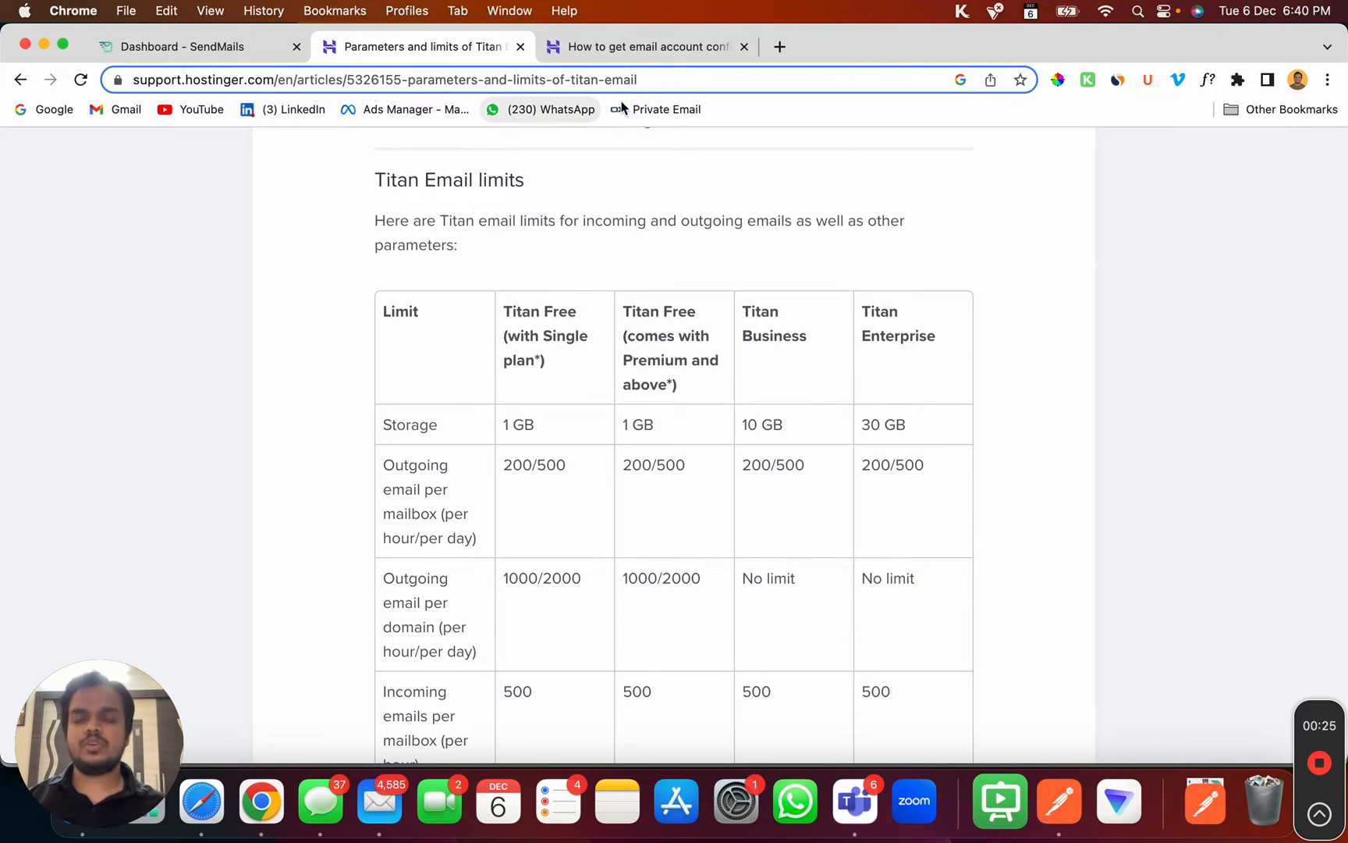
mouse_move(181, 76)
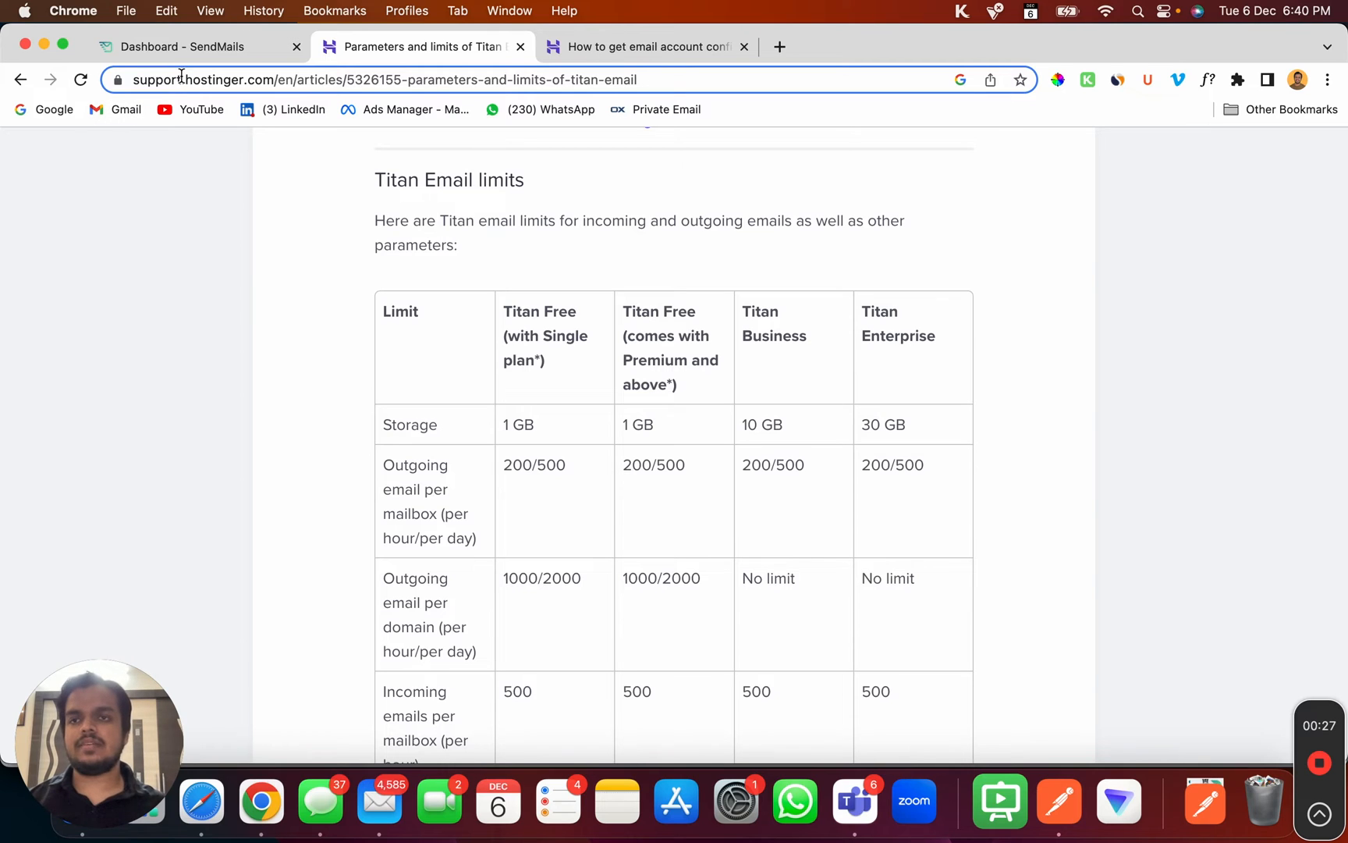
mouse_move(196, 46)
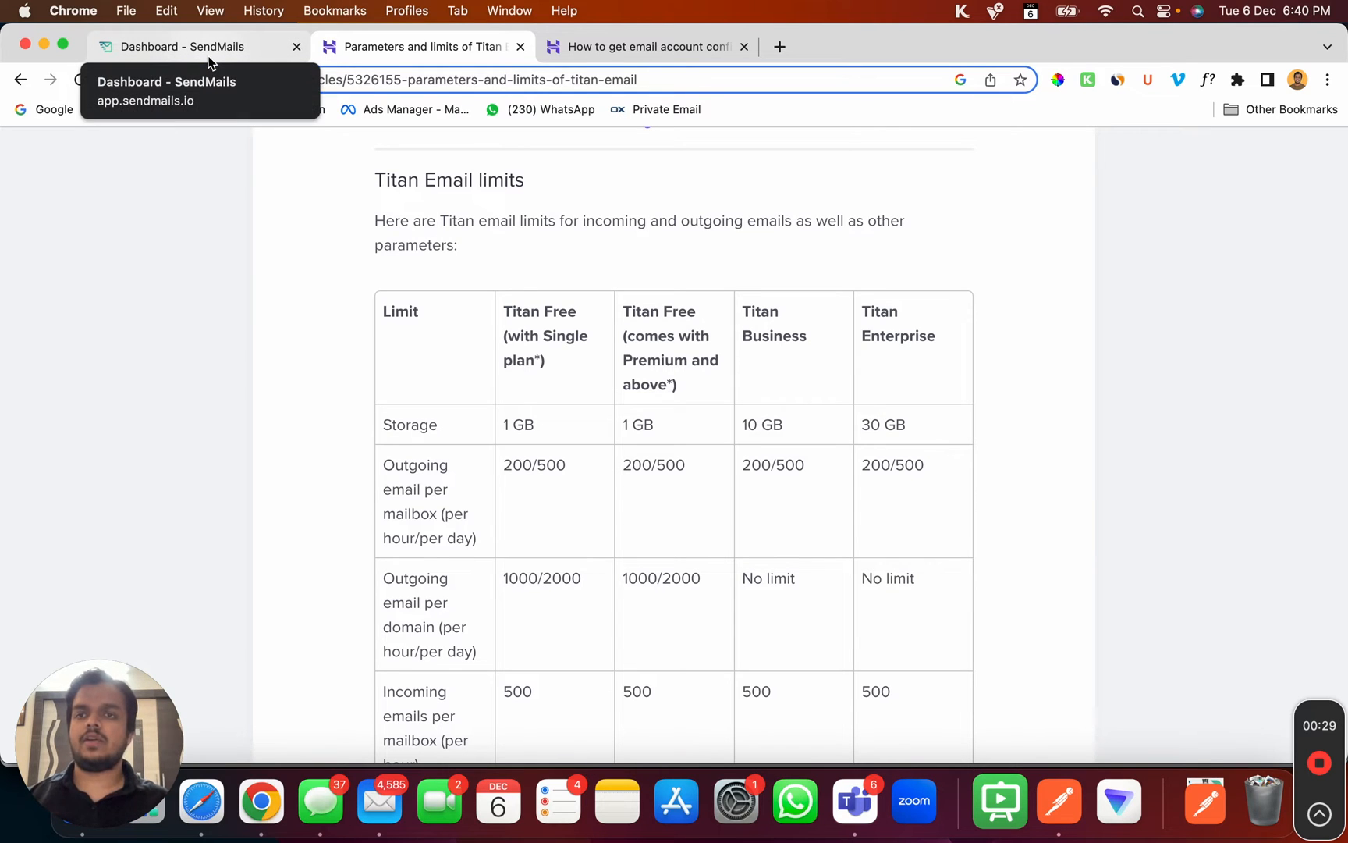
Start a new sending server in SendMails and choose the generic SMTP type
left_click(180, 47)
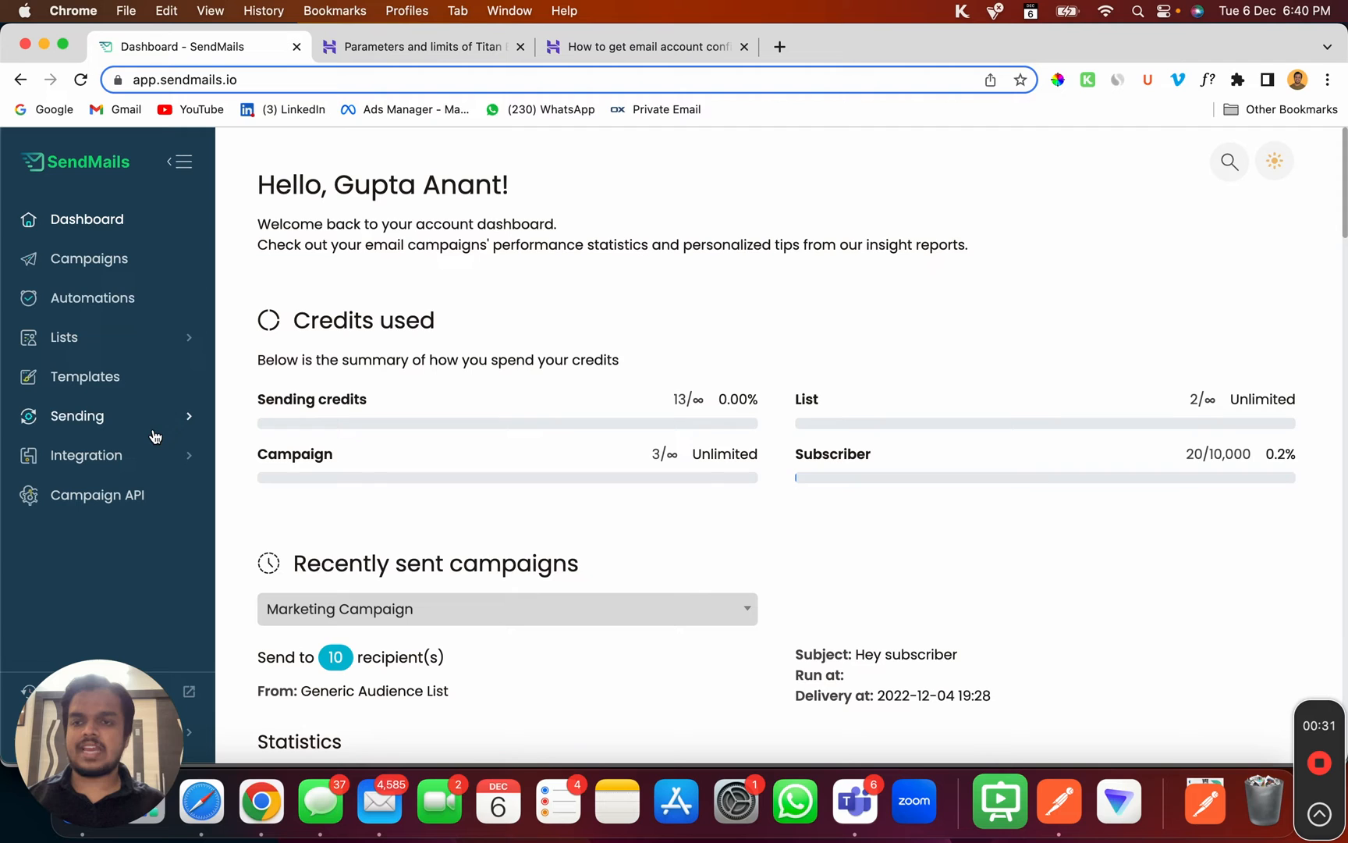
left_click(78, 415)
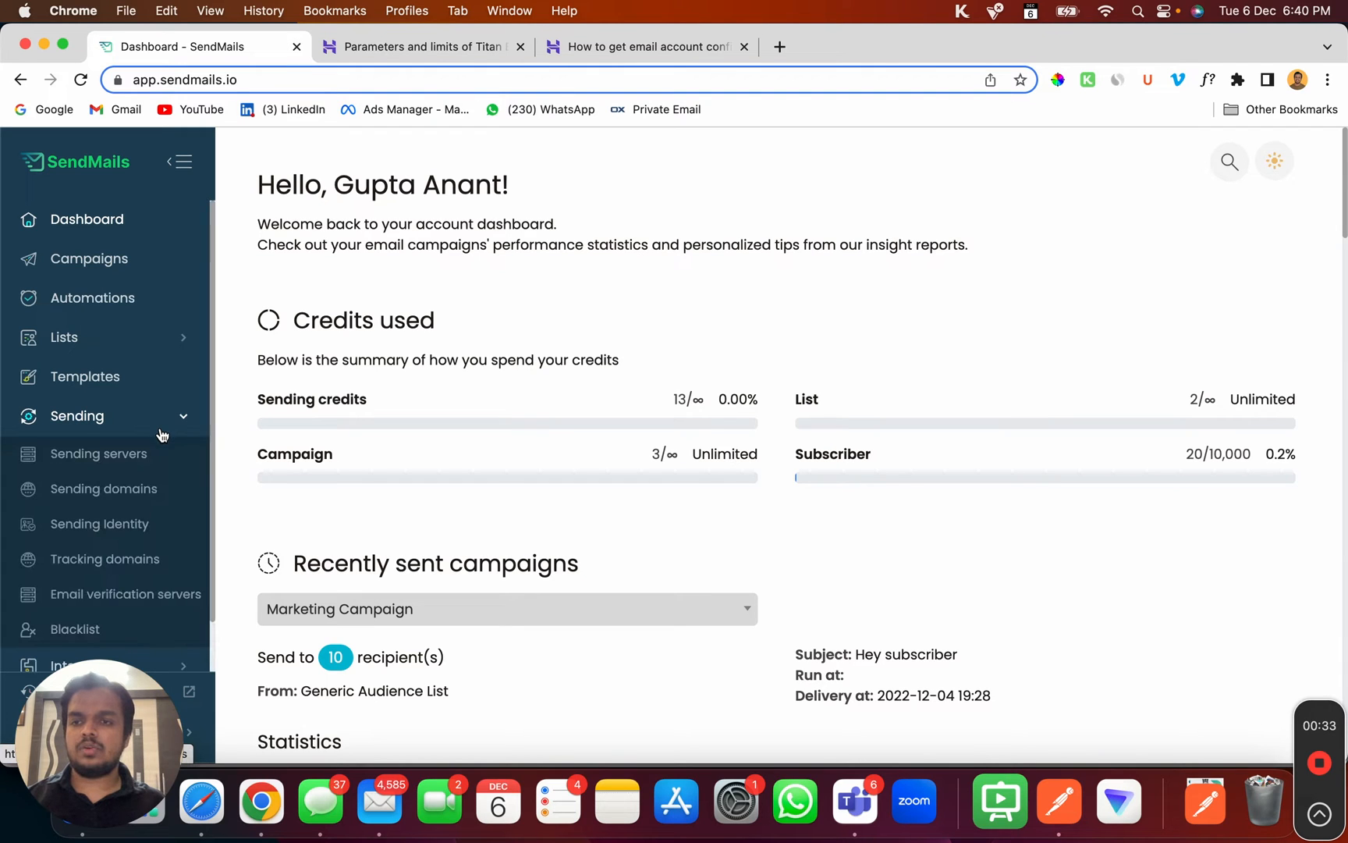
left_click(98, 454)
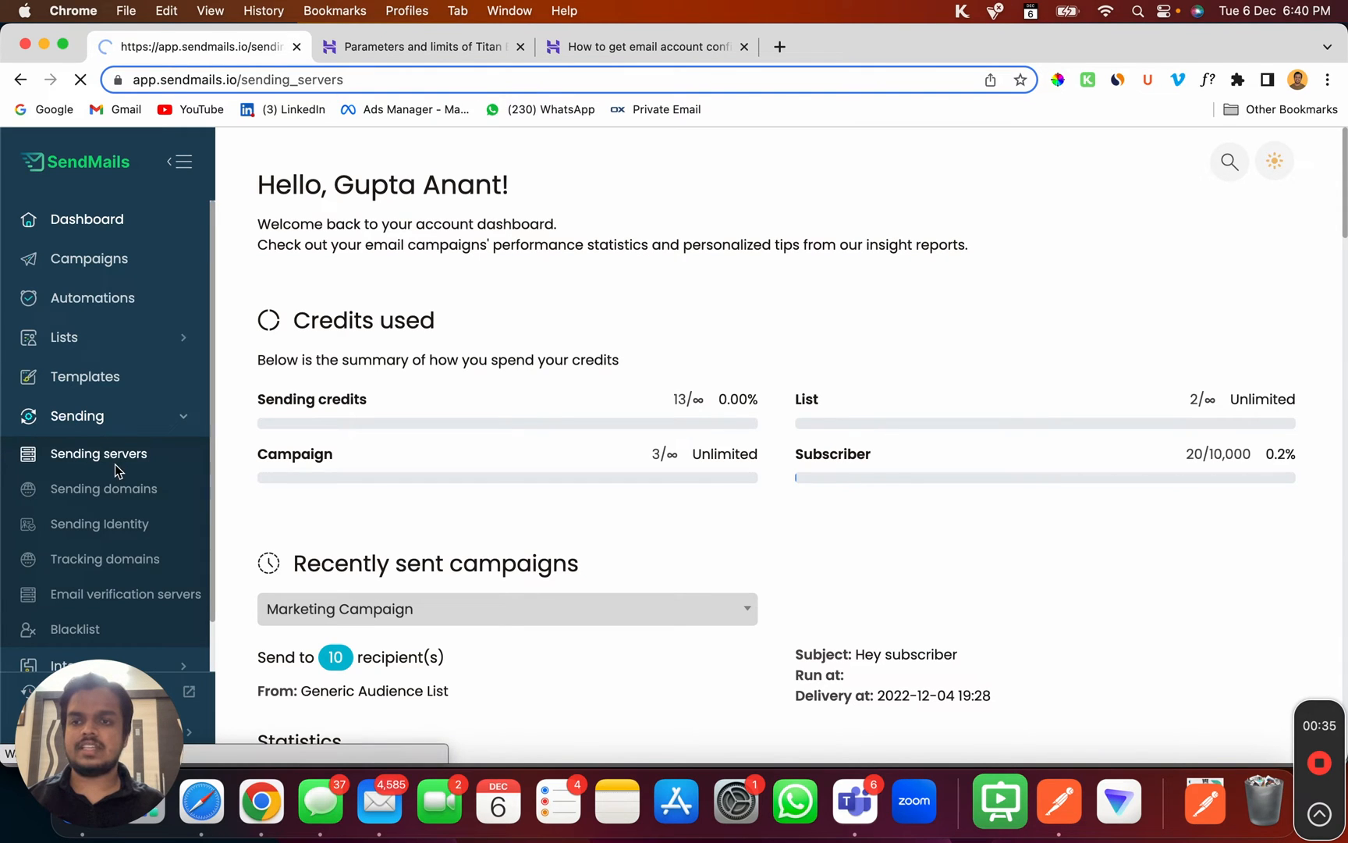
left_click(99, 453)
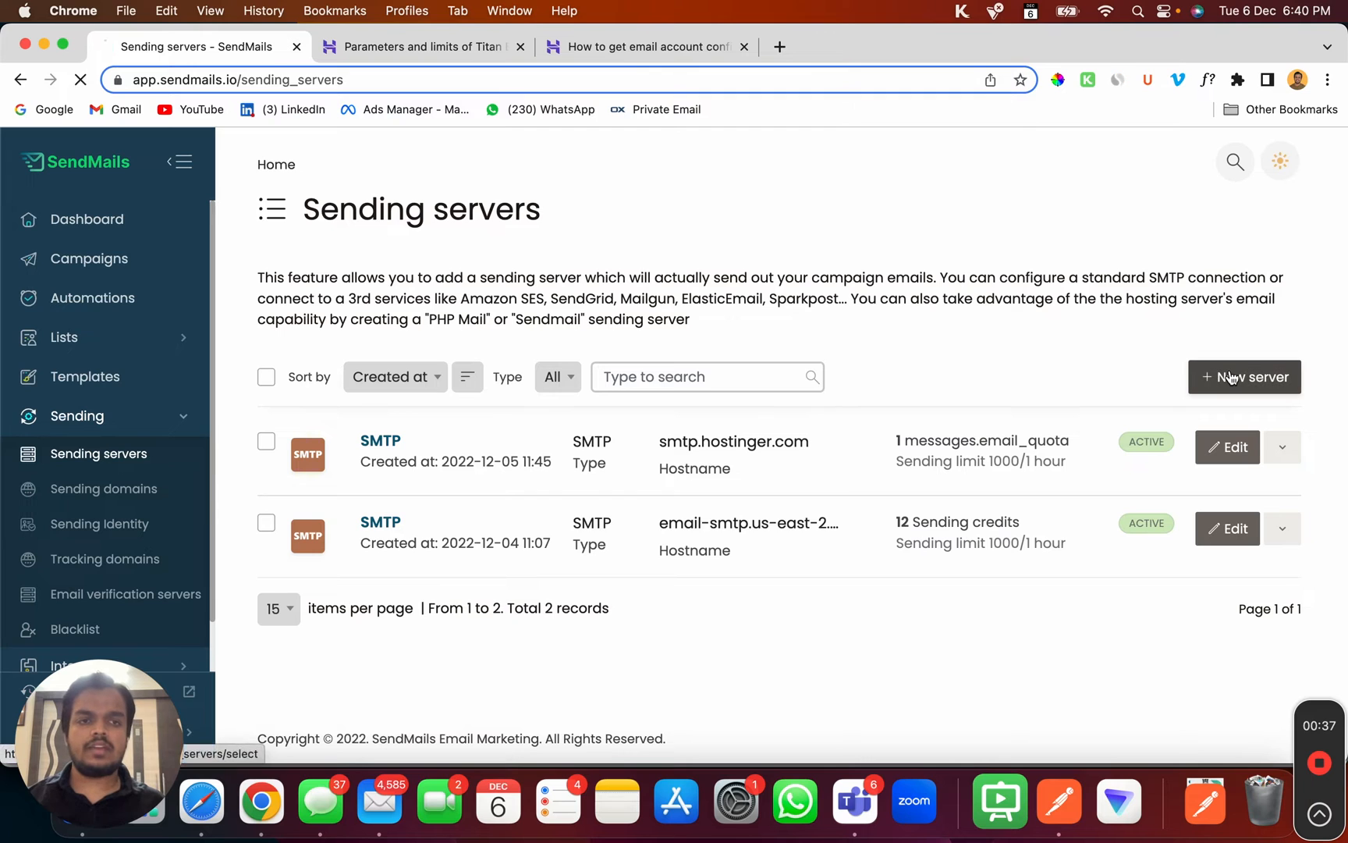
left_click(1245, 377)
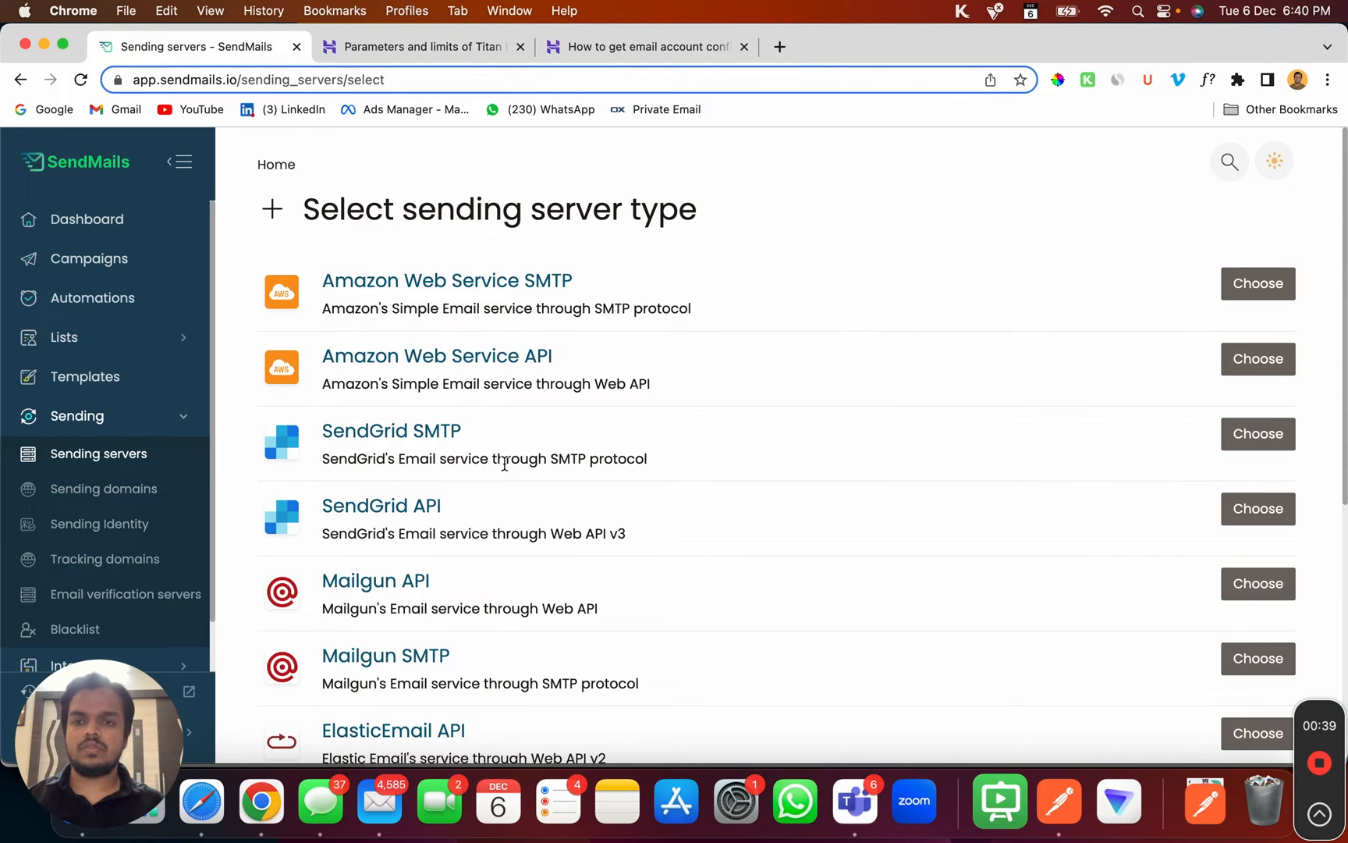
scroll("down", 3)
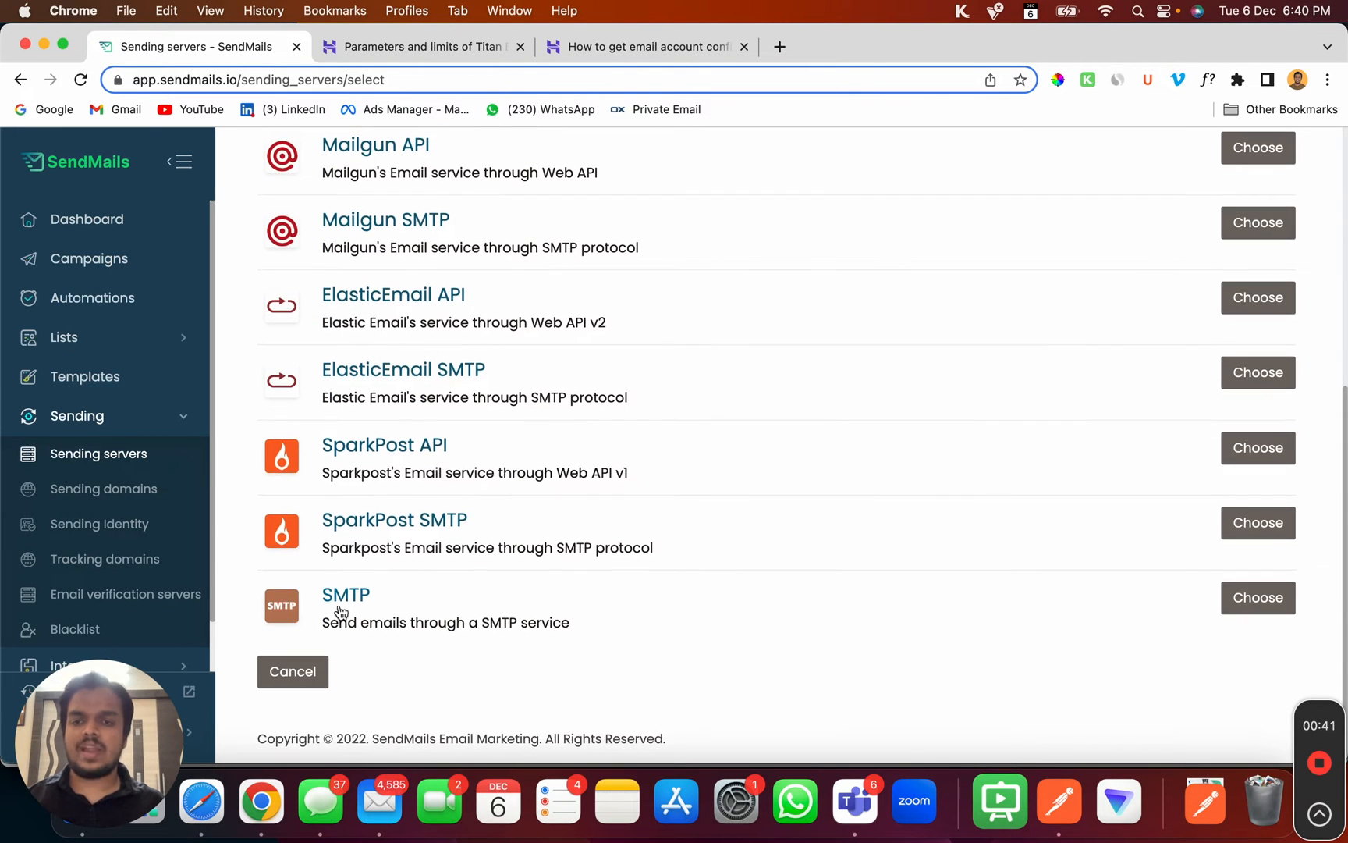
left_click(1257, 597)
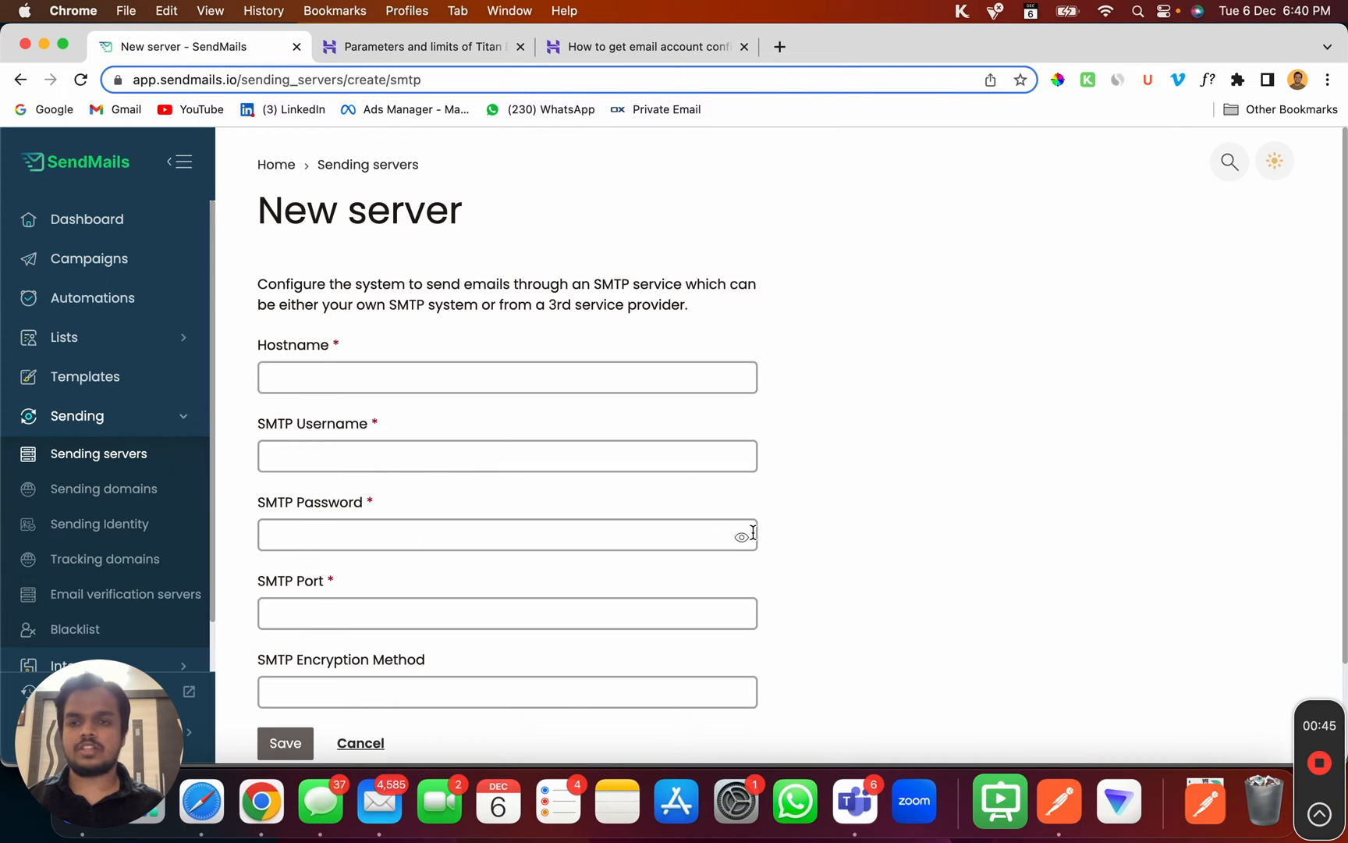
Scroll the Hostinger configuration article to the outgoing SMTP host smtp.hostinger.com
left_click(646, 47)
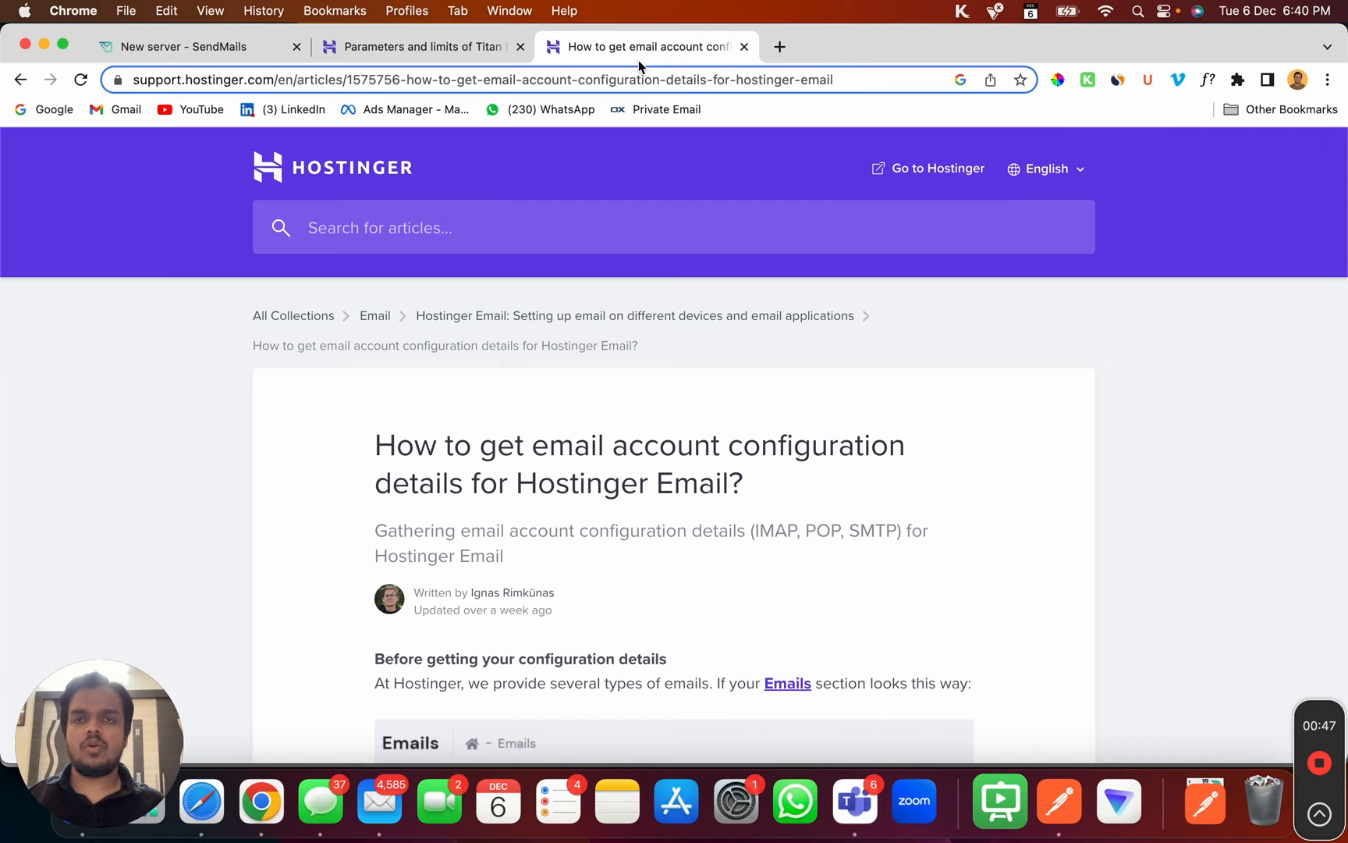
mouse_move(337, 270)
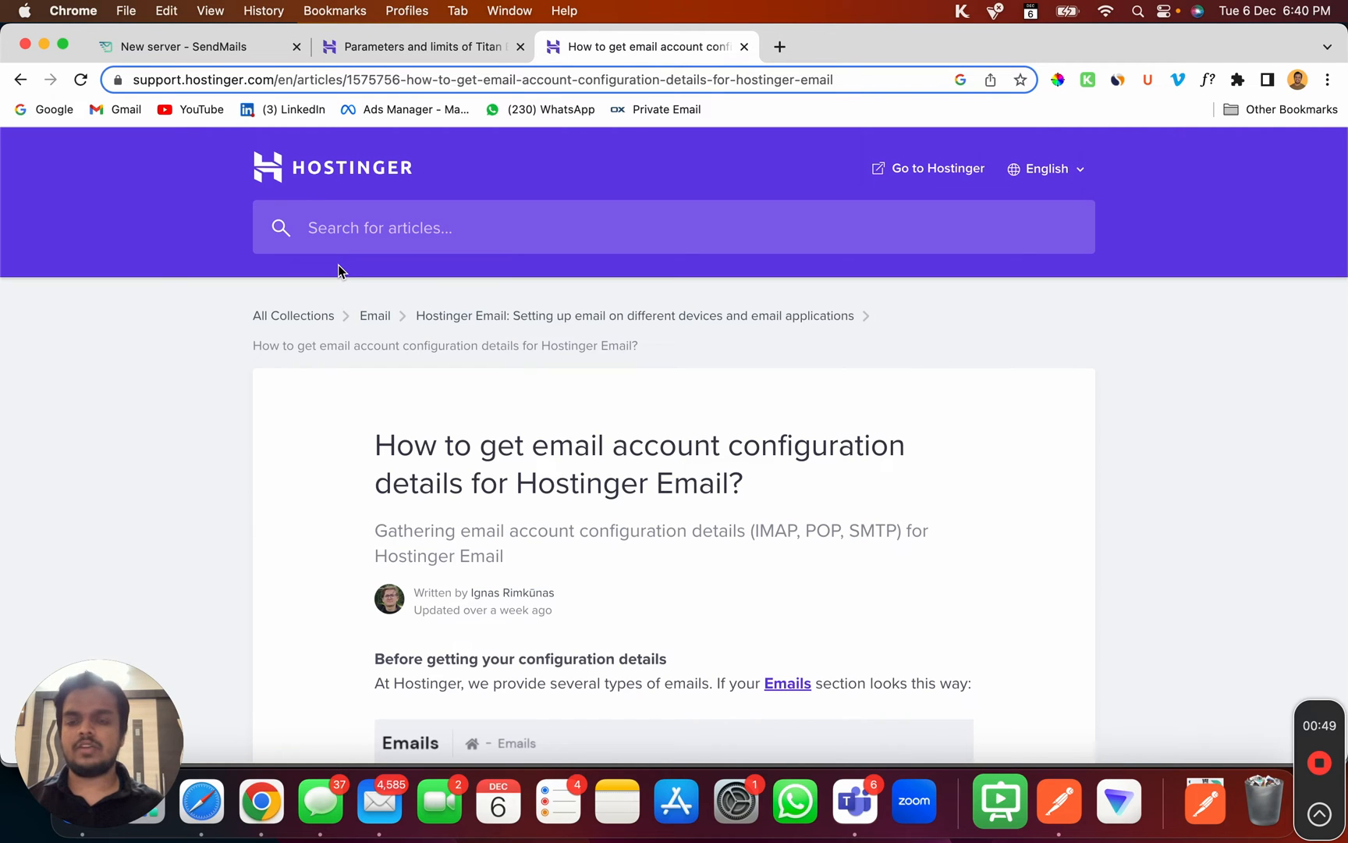
scroll("down", 3)
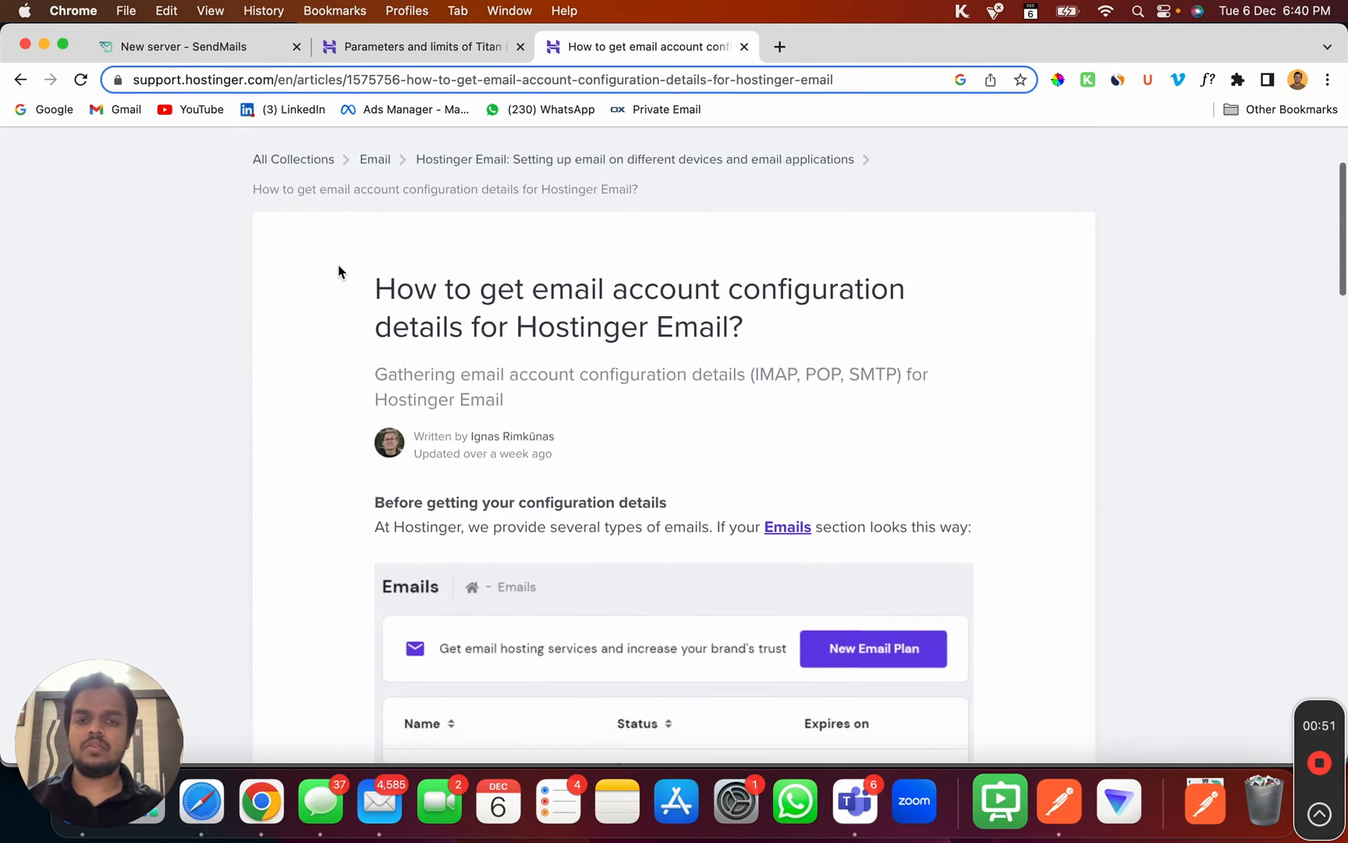
scroll("down", 3)
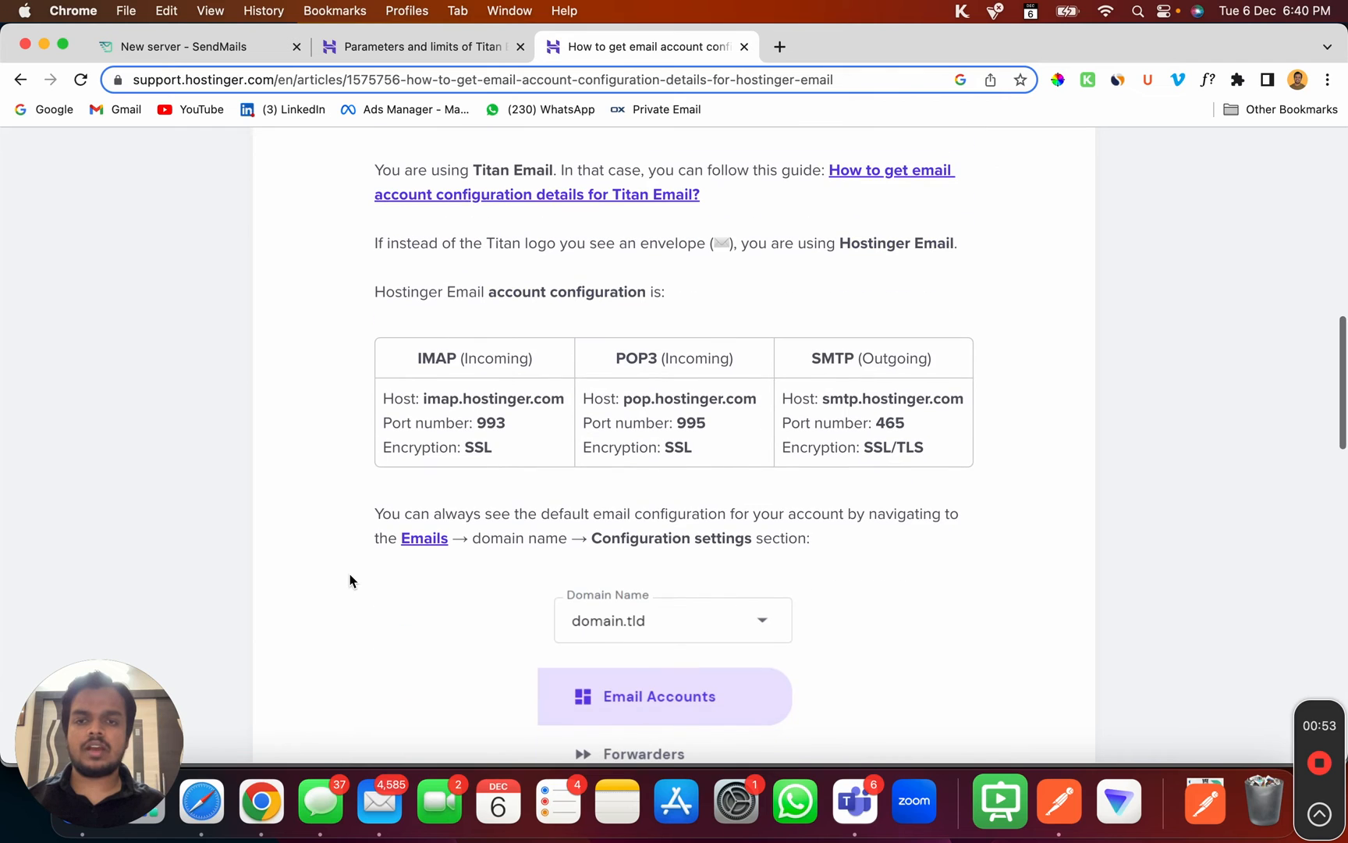
mouse_move(408, 387)
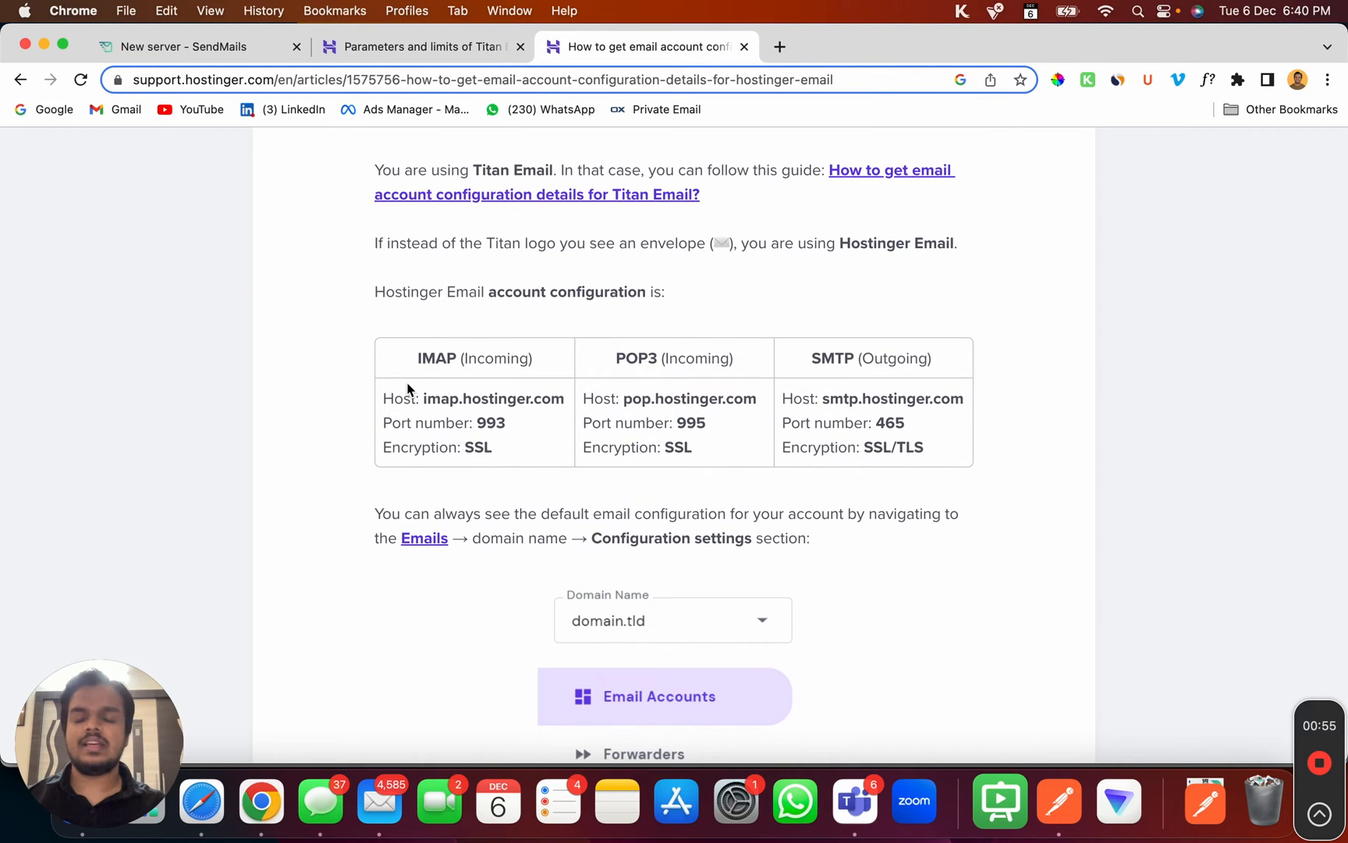
mouse_move(819, 404)
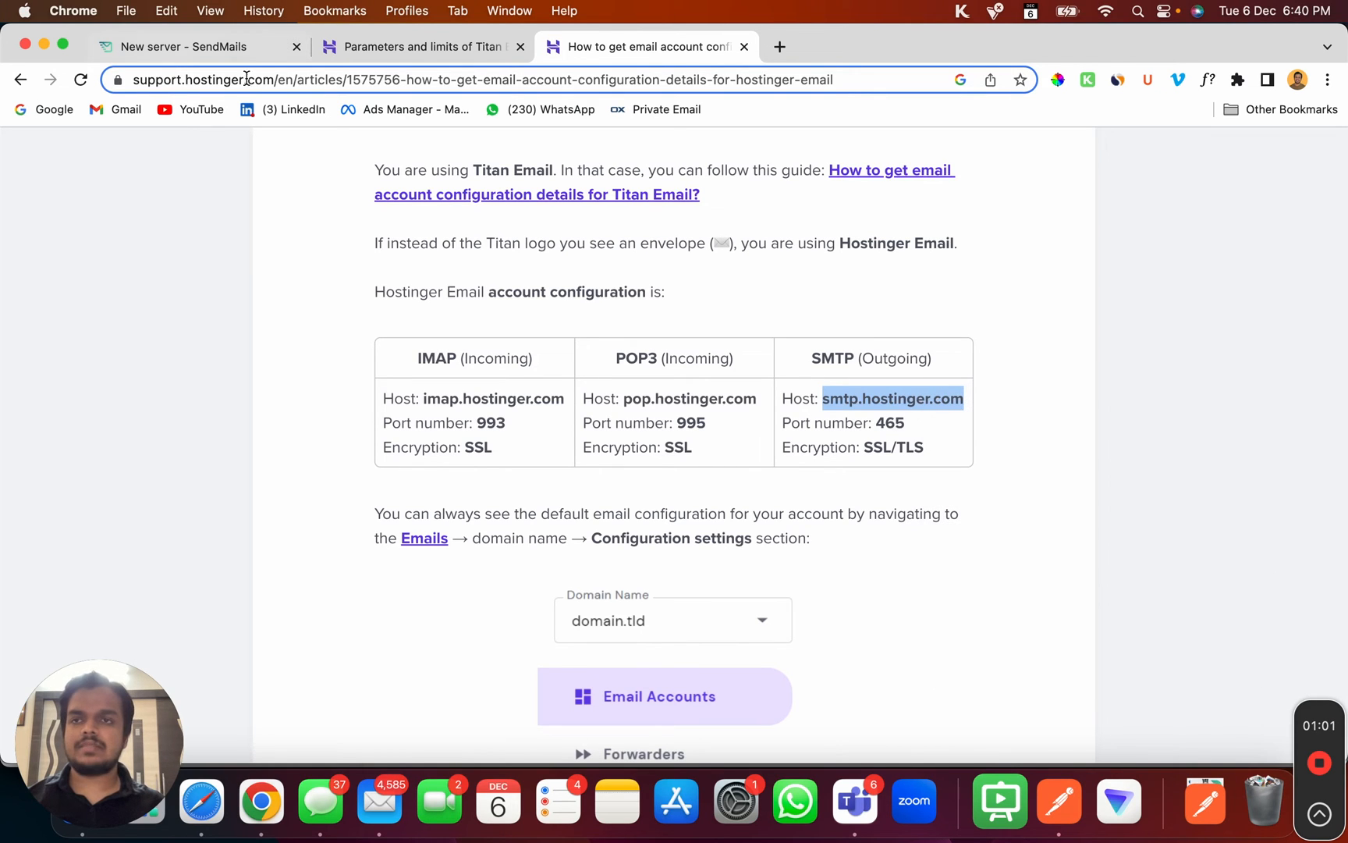
Enter hostname smtp.hostinger.com and copy port 465 from the Hostinger article
left_click(197, 47)
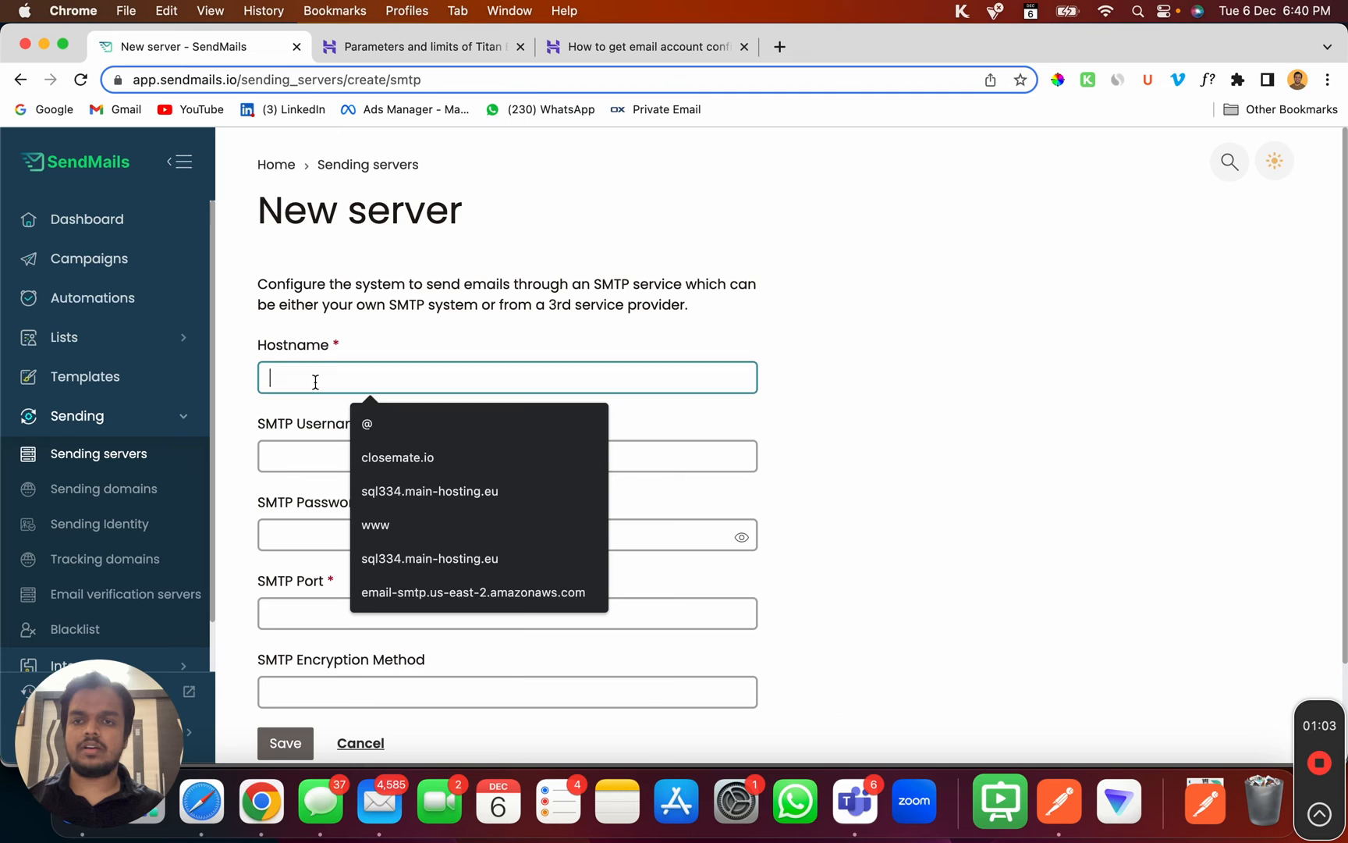
type("smtp.hostinger.com")
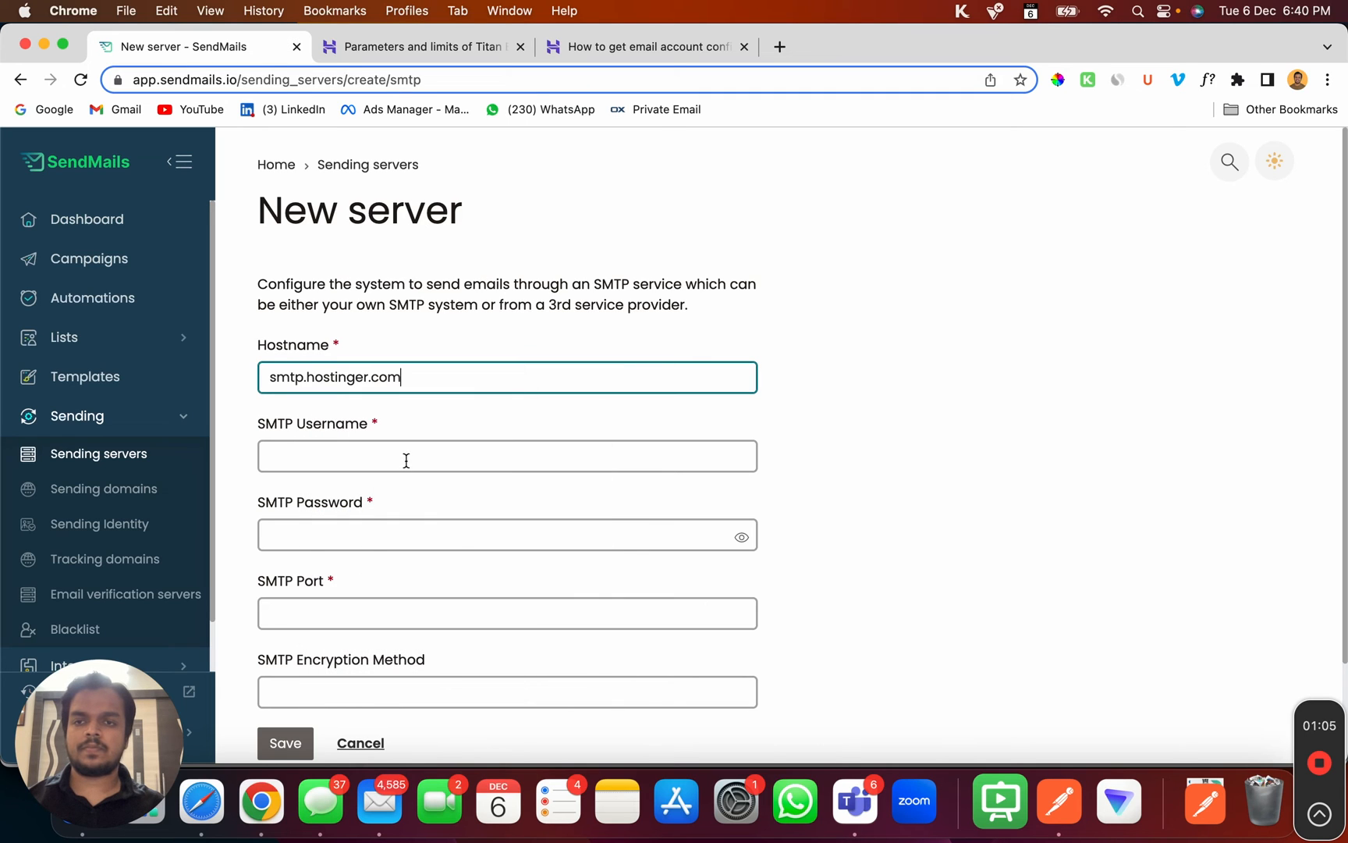
left_click(645, 46)
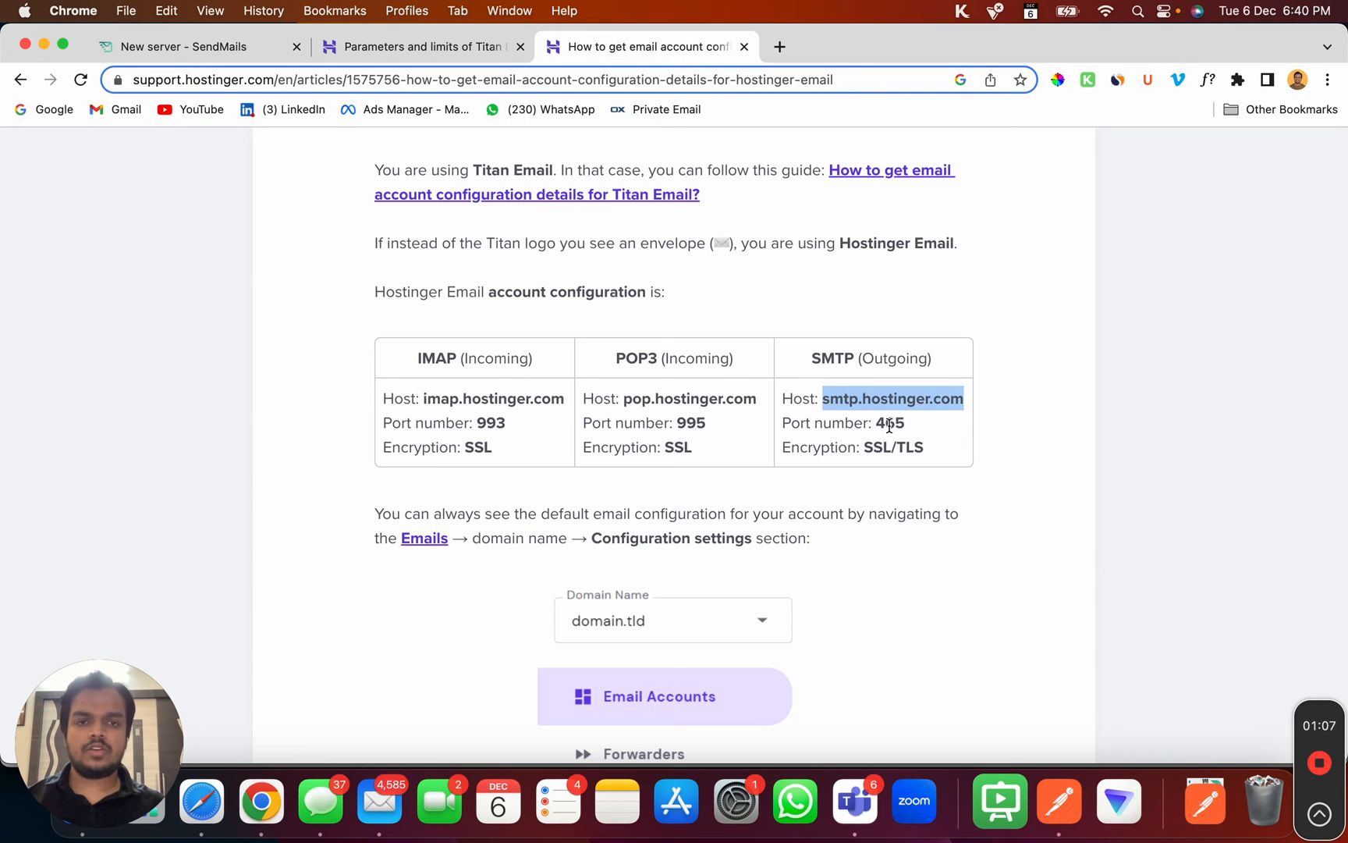
right_click(886, 422)
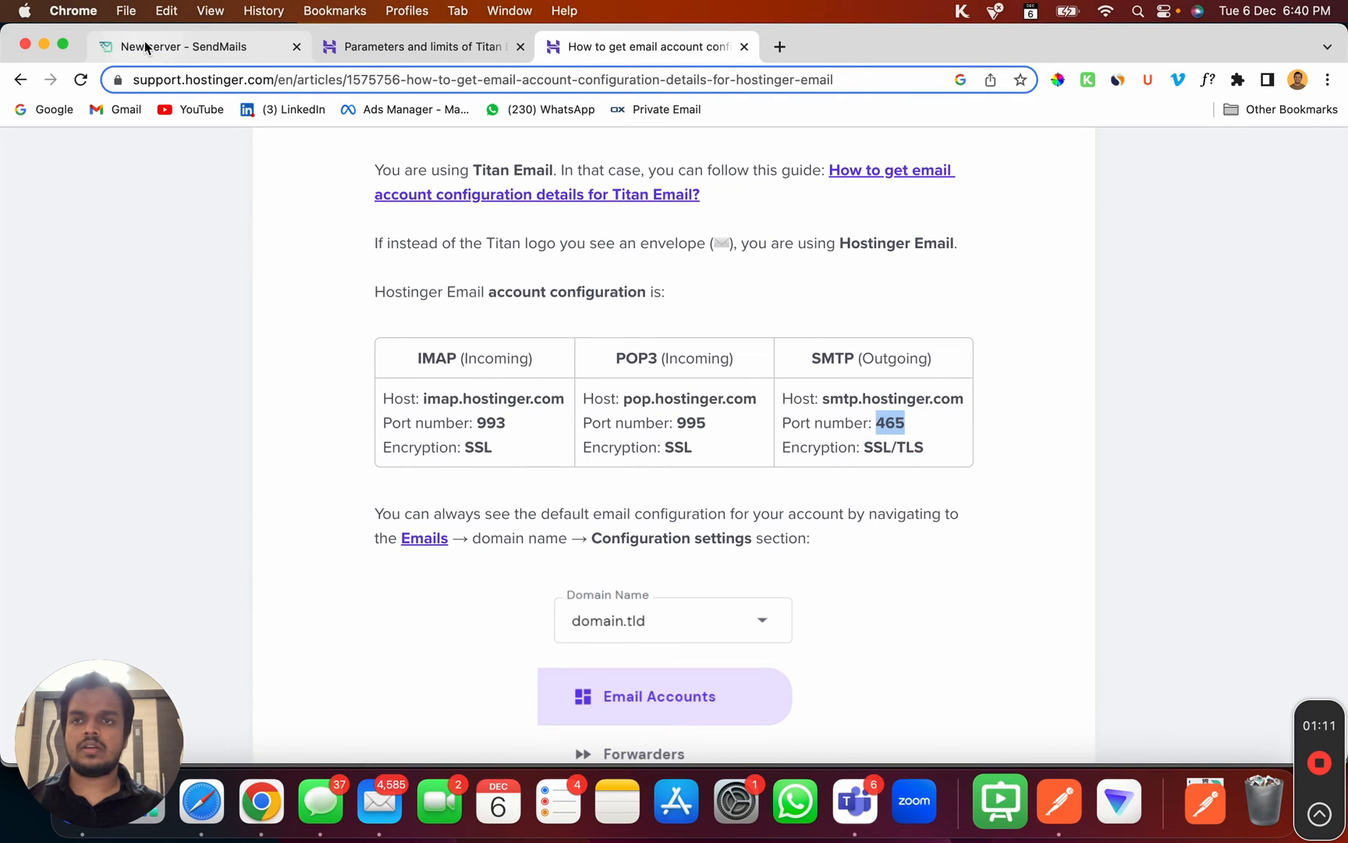
Set SMTP port 465 and SSL encryption after checking the article
left_click(198, 47)
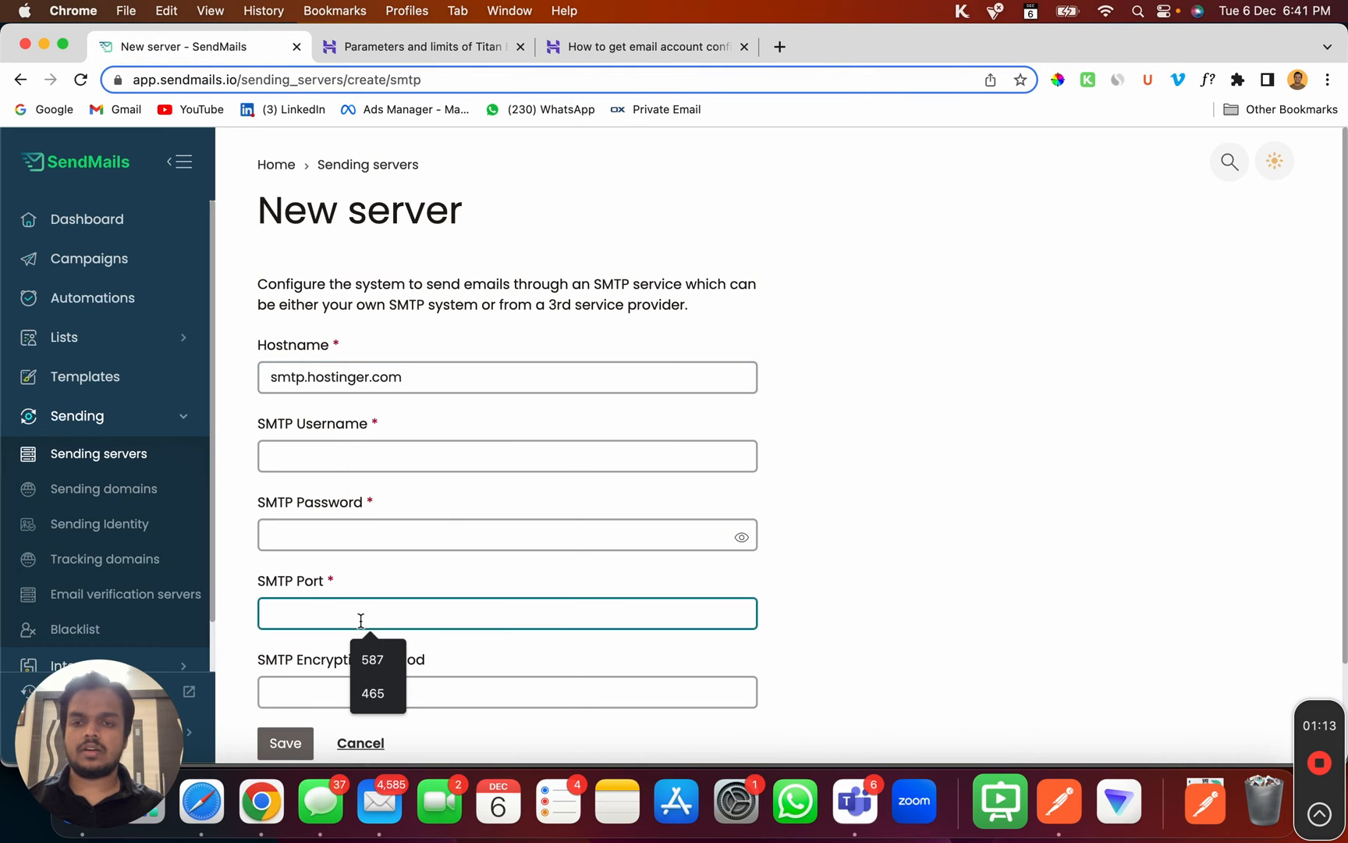
left_click(373, 693)
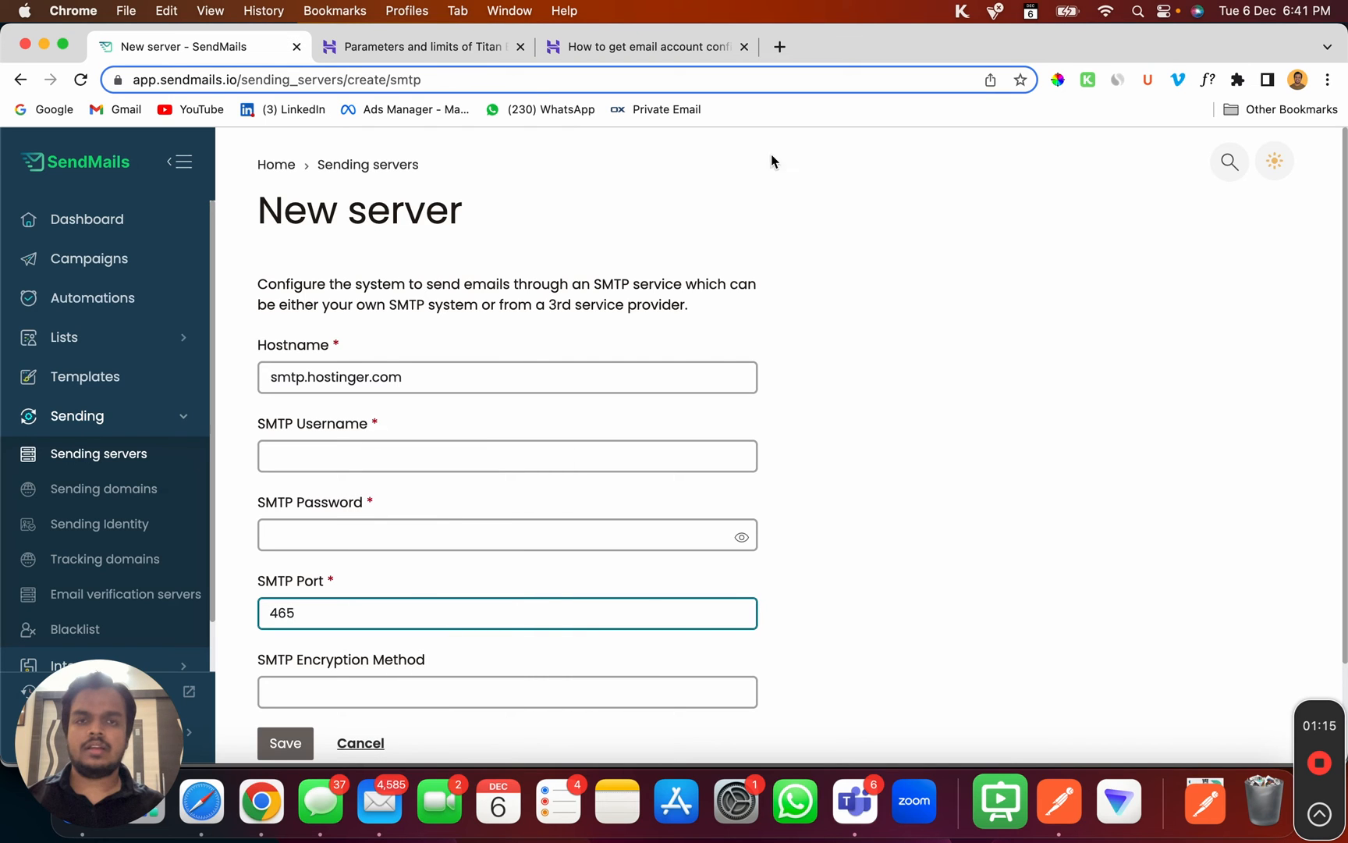
left_click(645, 46)
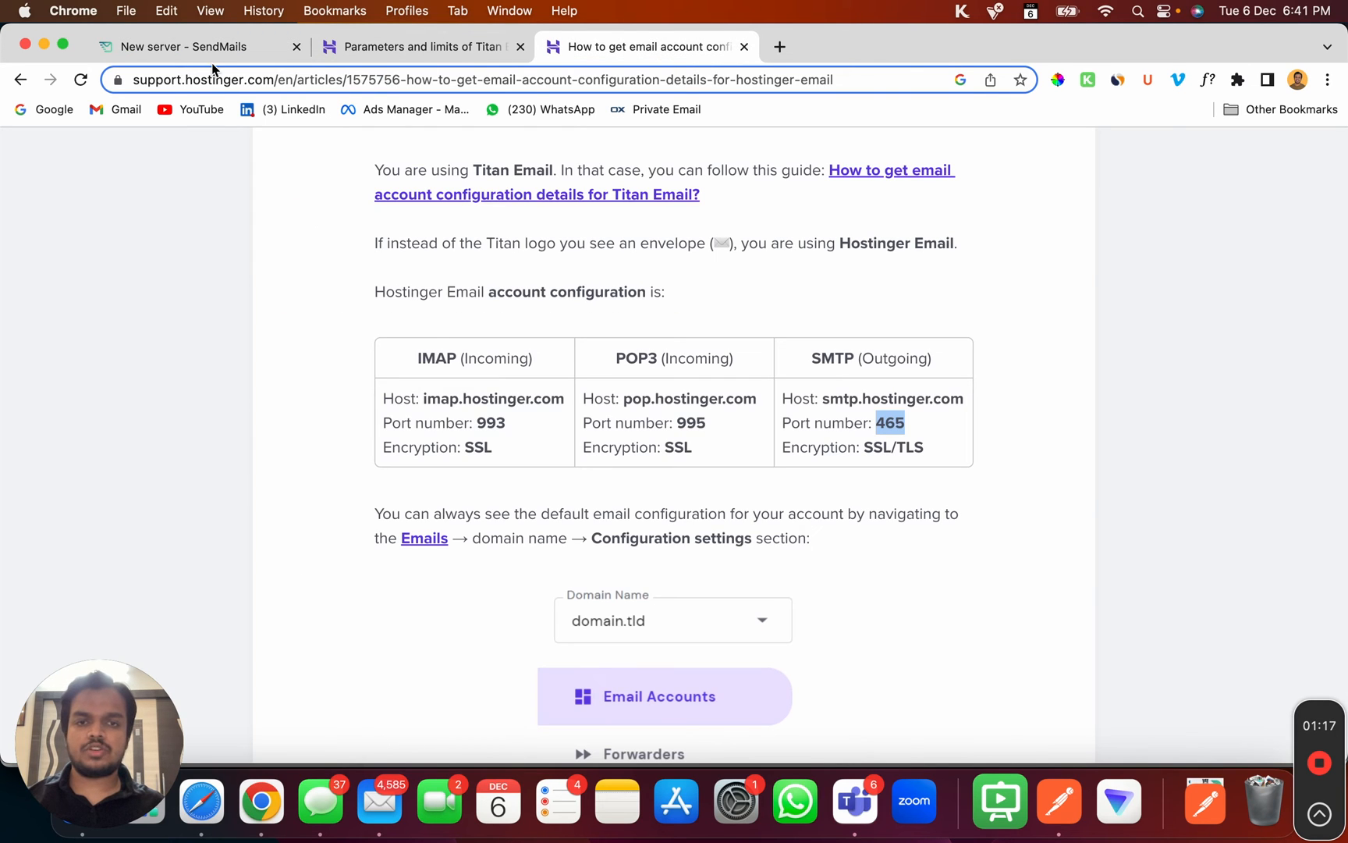
left_click(172, 47)
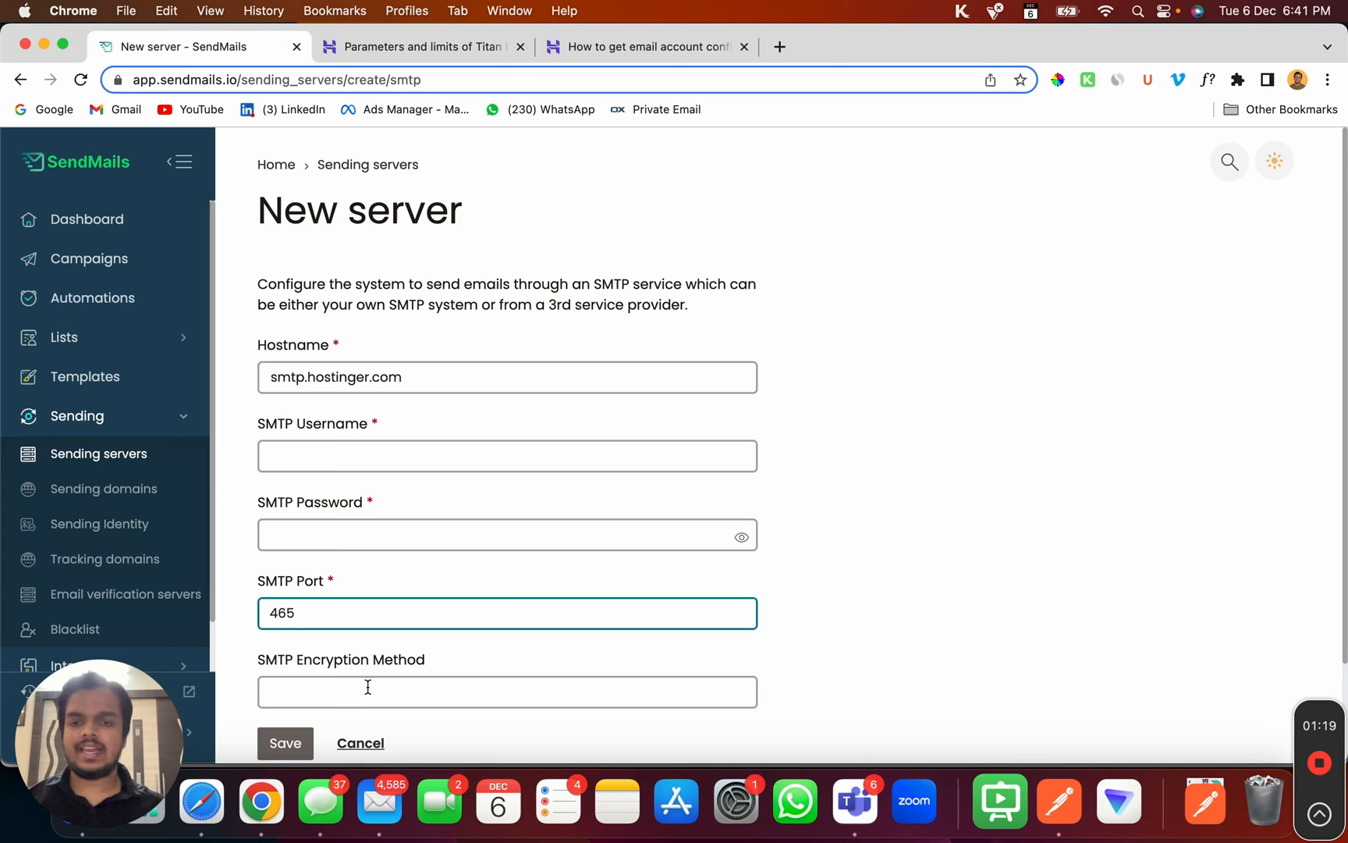
type("SSL")
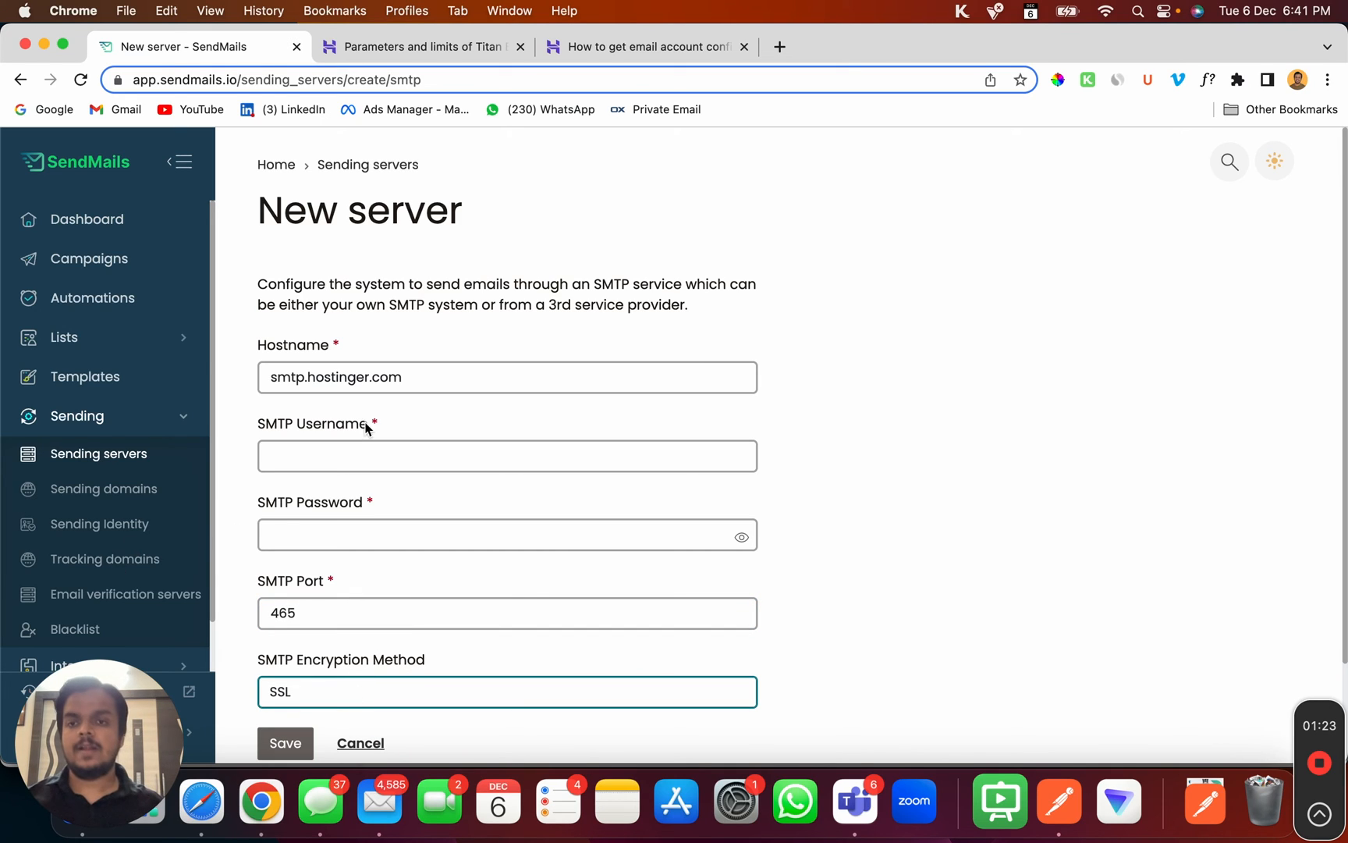
left_click(506, 456)
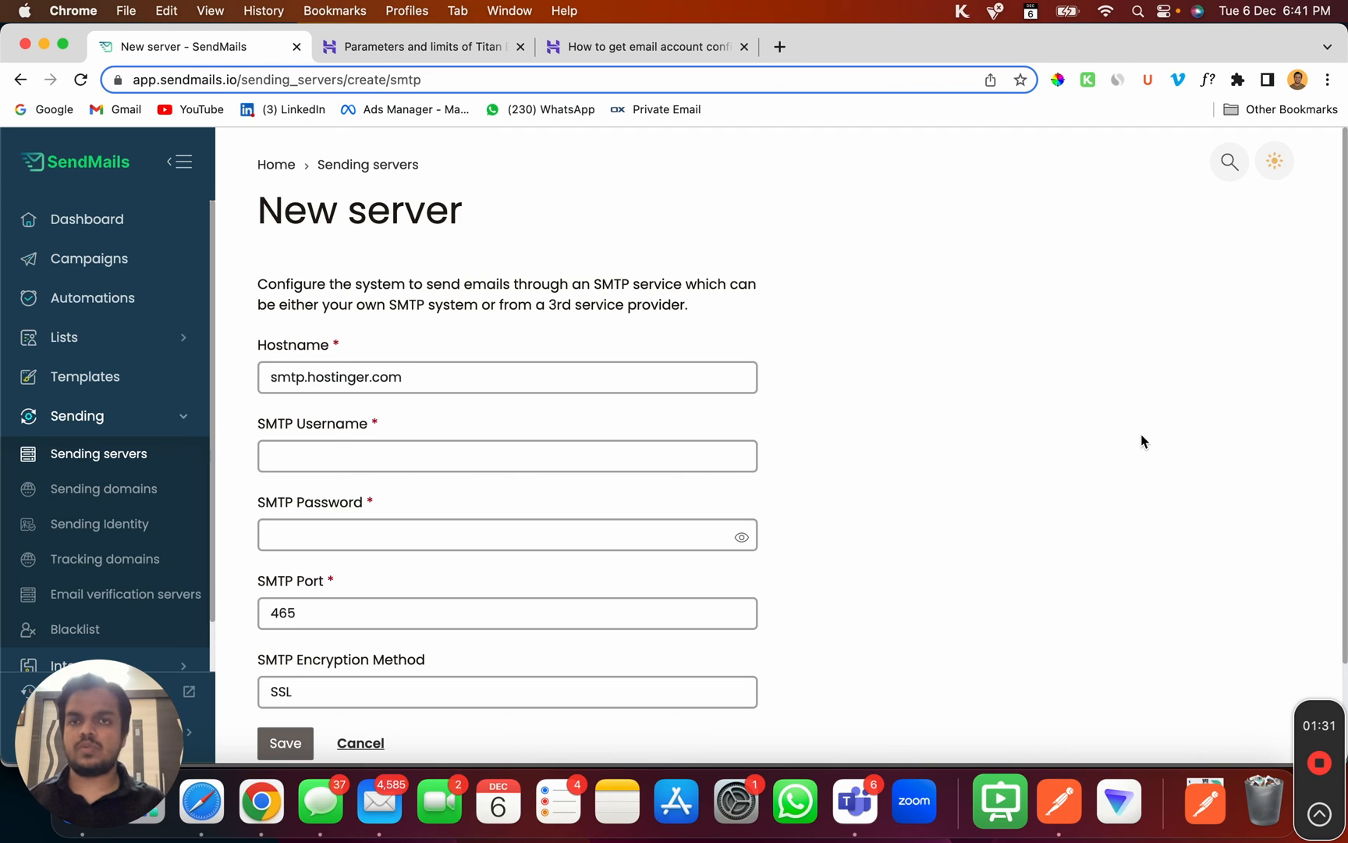
scroll("down", 3)
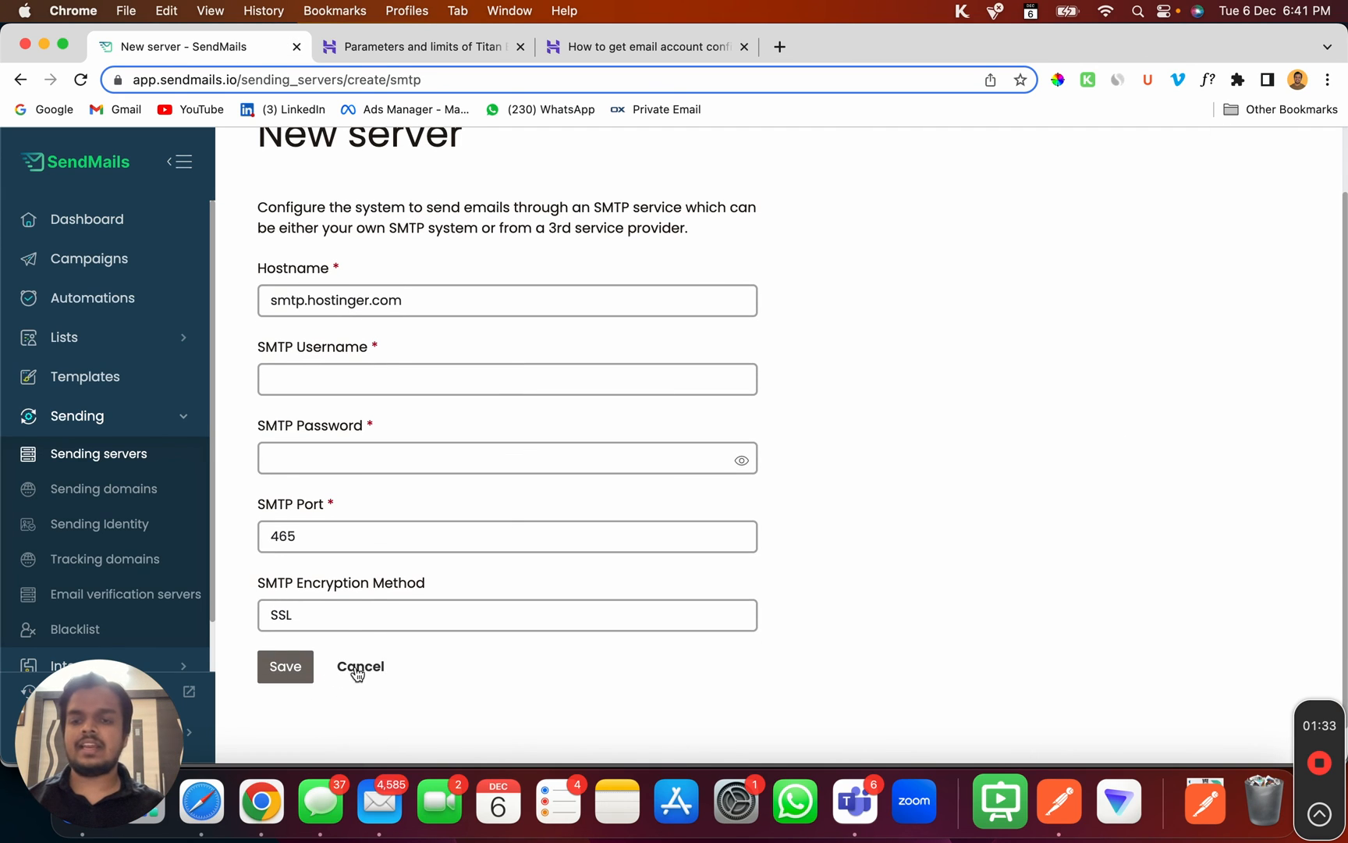